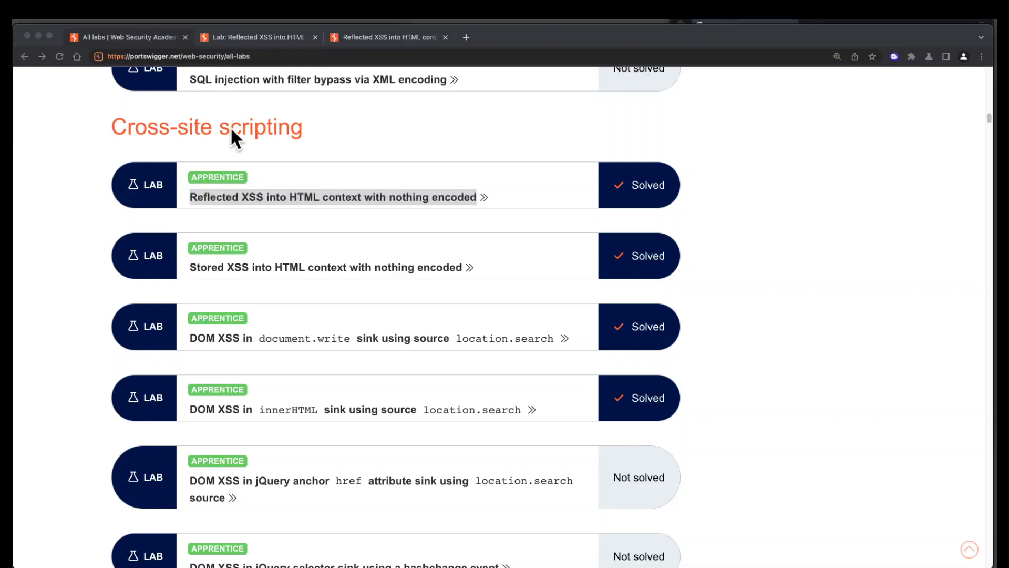
mouse_move(412, 322)
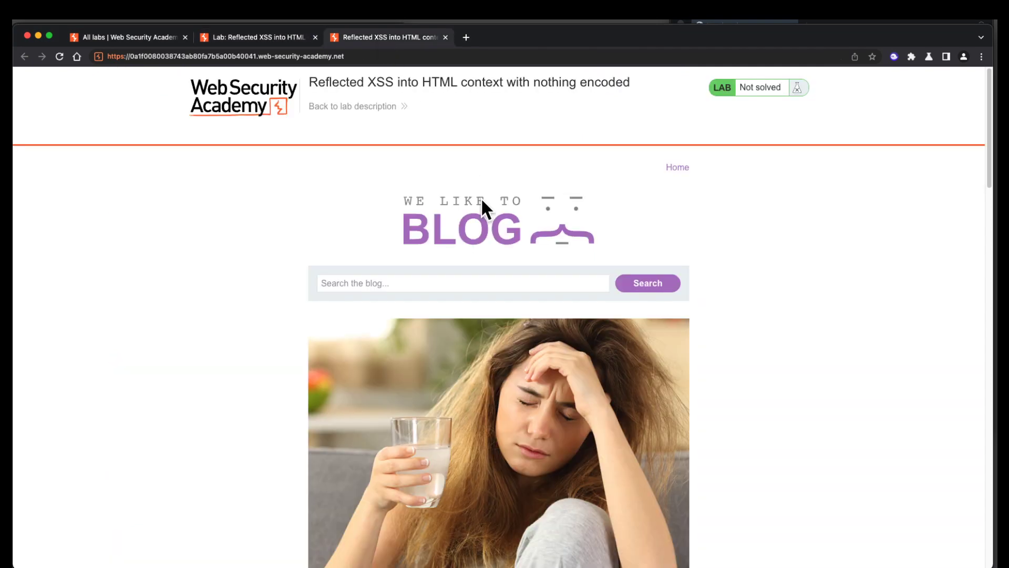
- Search the blog for 'apple' and select the echoed word in the results heading
left_click(462, 284)
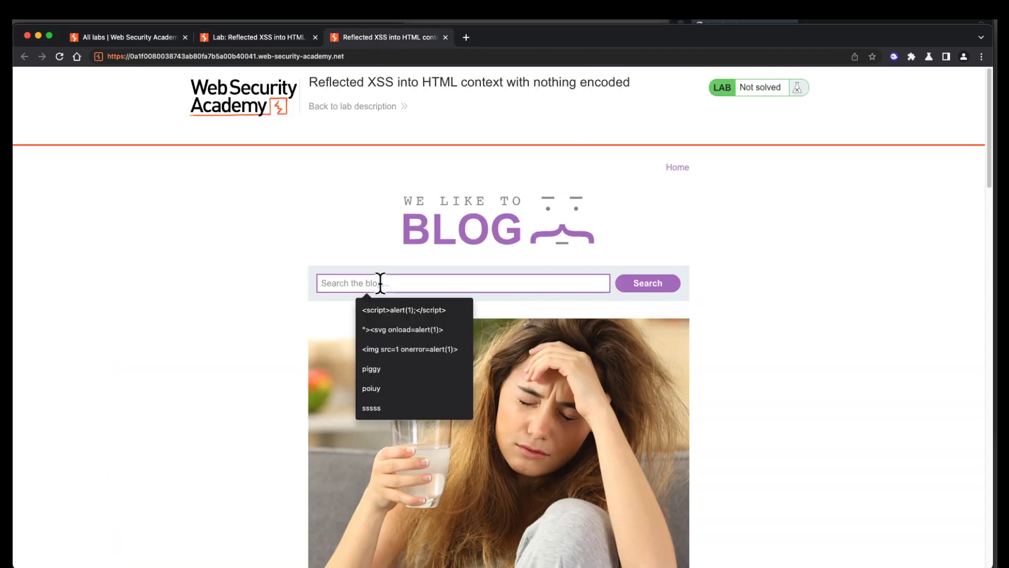
type("apple")
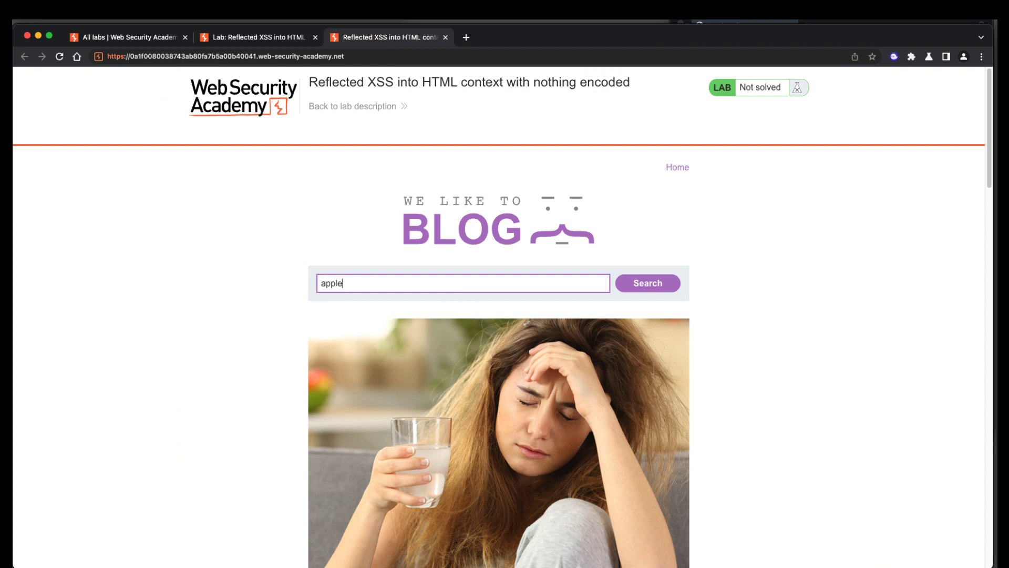
left_click(647, 284)
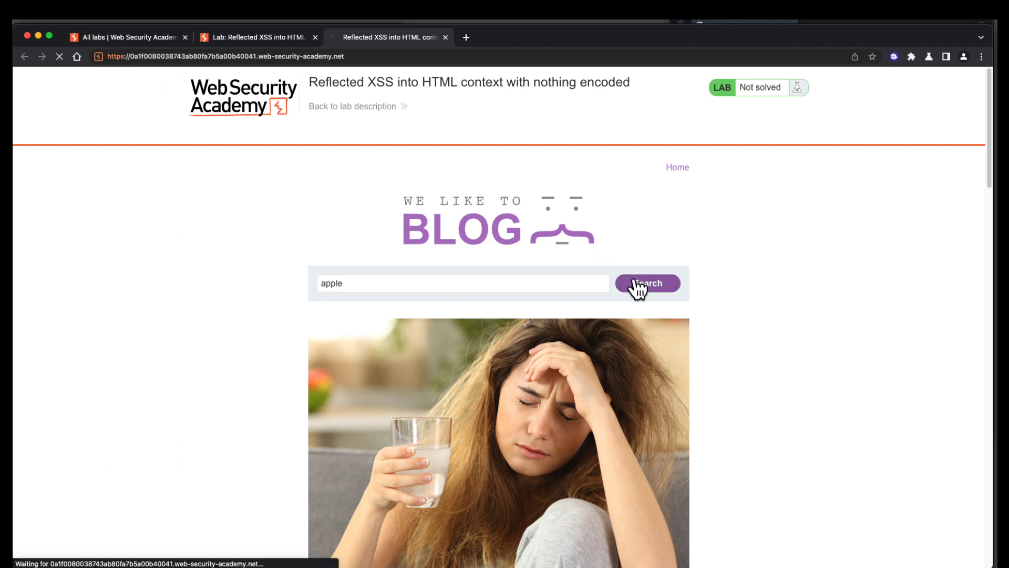
left_click(647, 284)
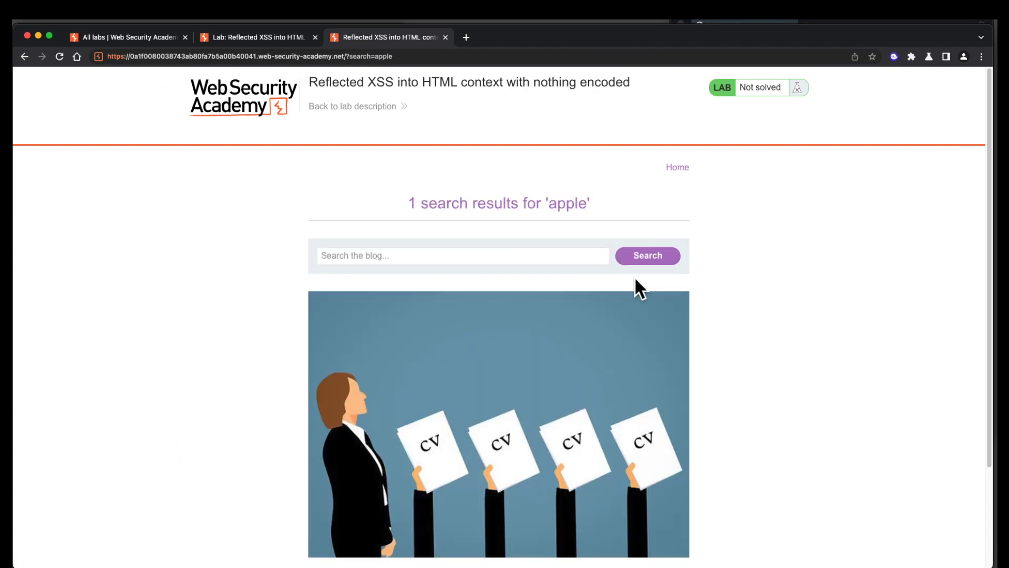
double_click(566, 204)
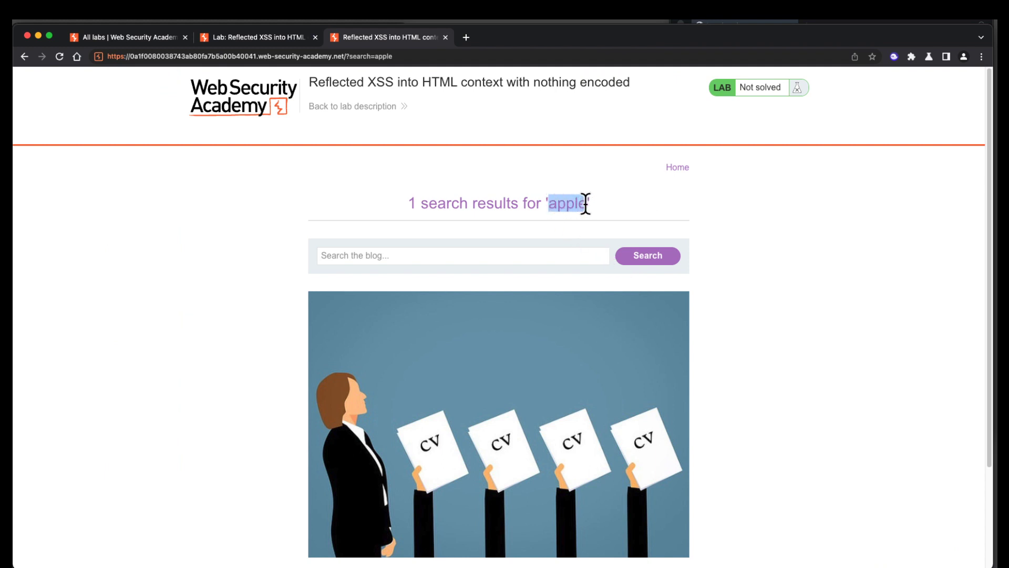
mouse_move(568, 200)
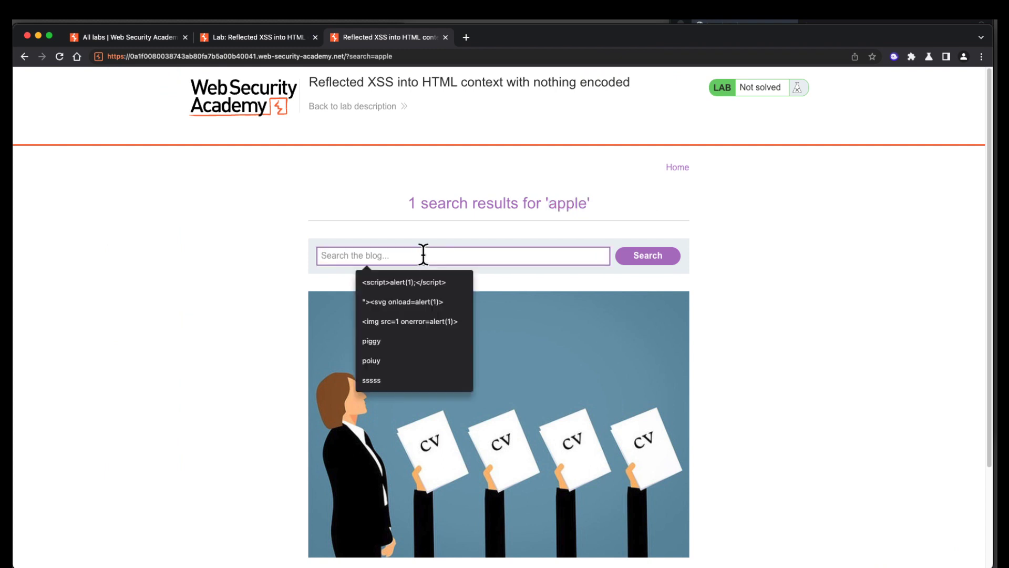
- Search for apple<i>sauce so the heading renders 'sauce' in italics, then ready a new search
type("apple<i>sauce")
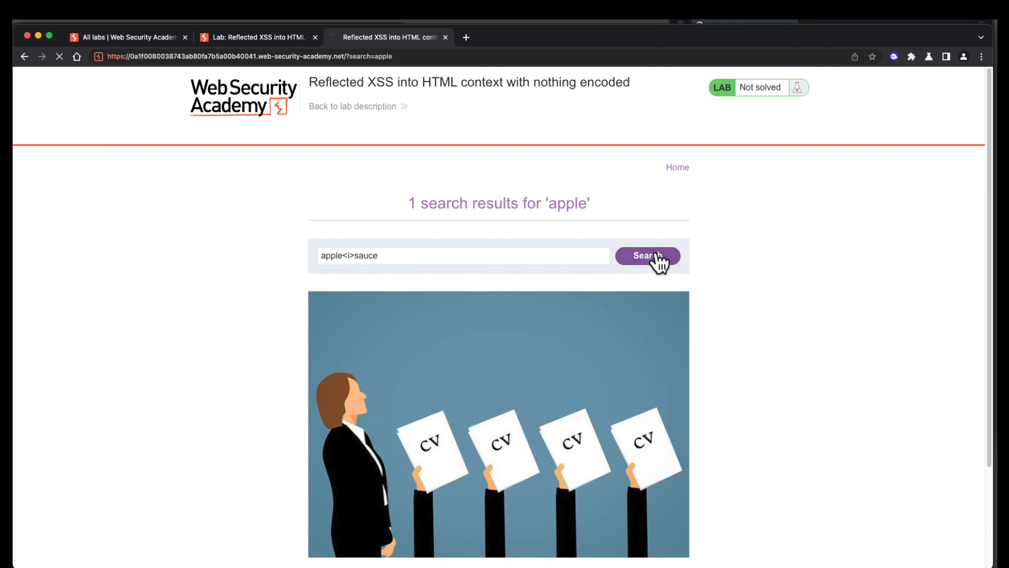
left_click(648, 256)
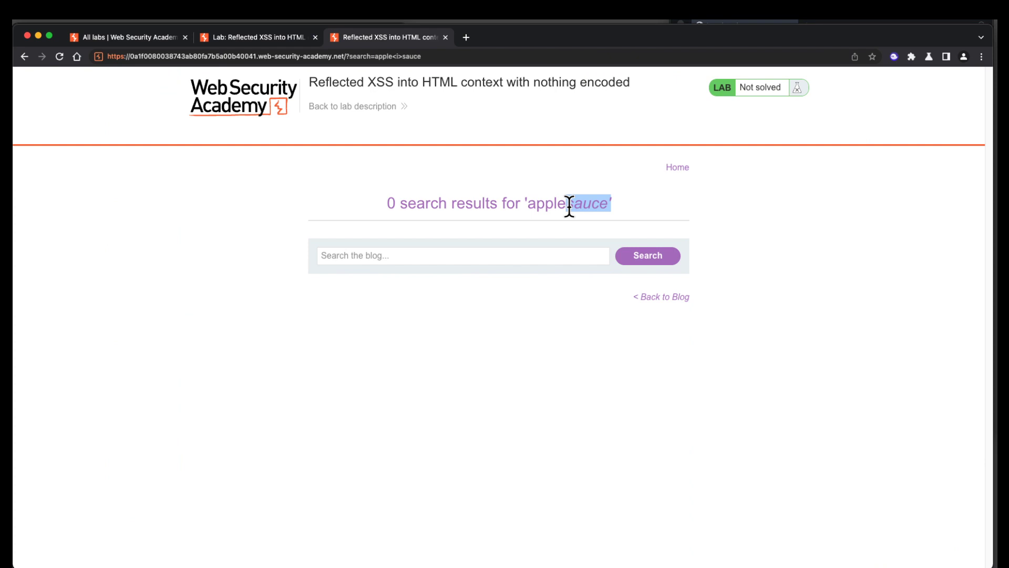
left_click(462, 255)
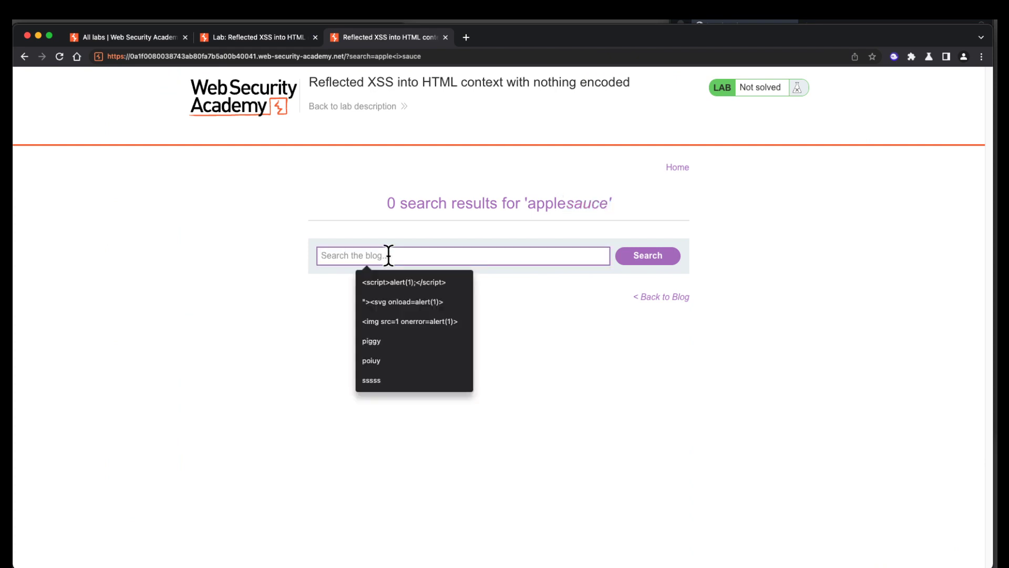
mouse_move(396, 285)
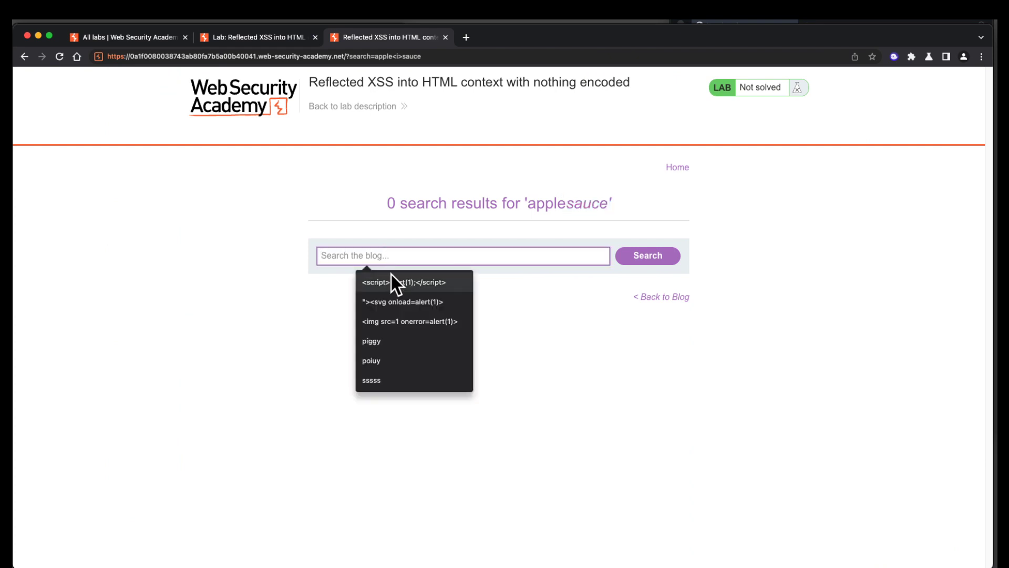
- Submit <script>alert(1);</script> as the search, solving the lab, then close its tab
left_click(408, 282)
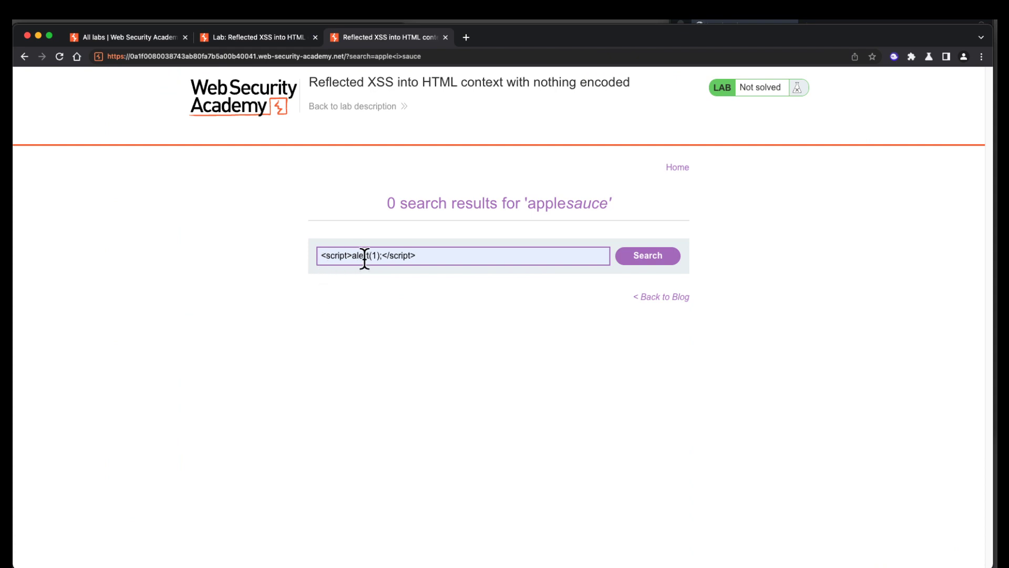
mouse_move(647, 255)
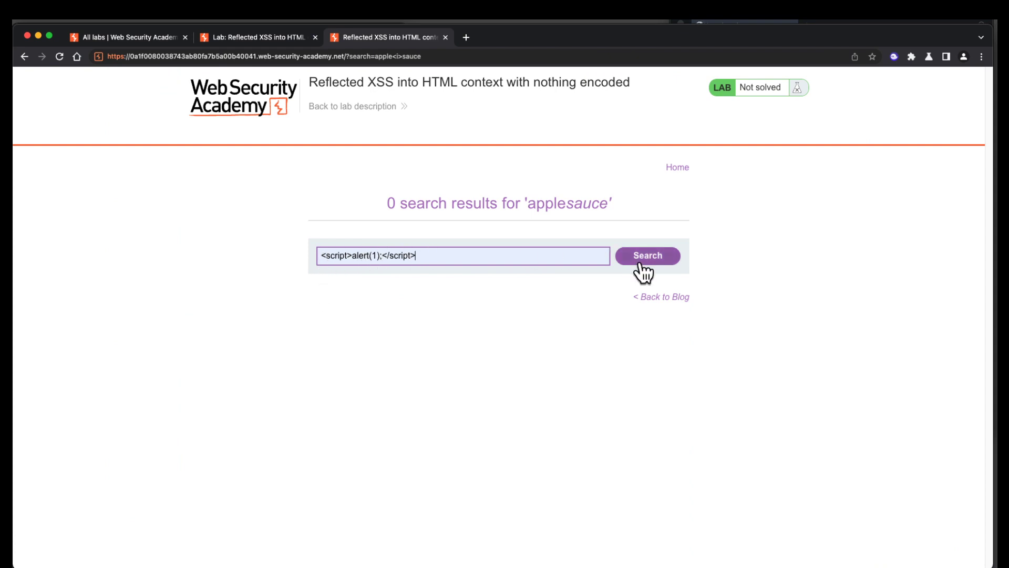
left_click(648, 256)
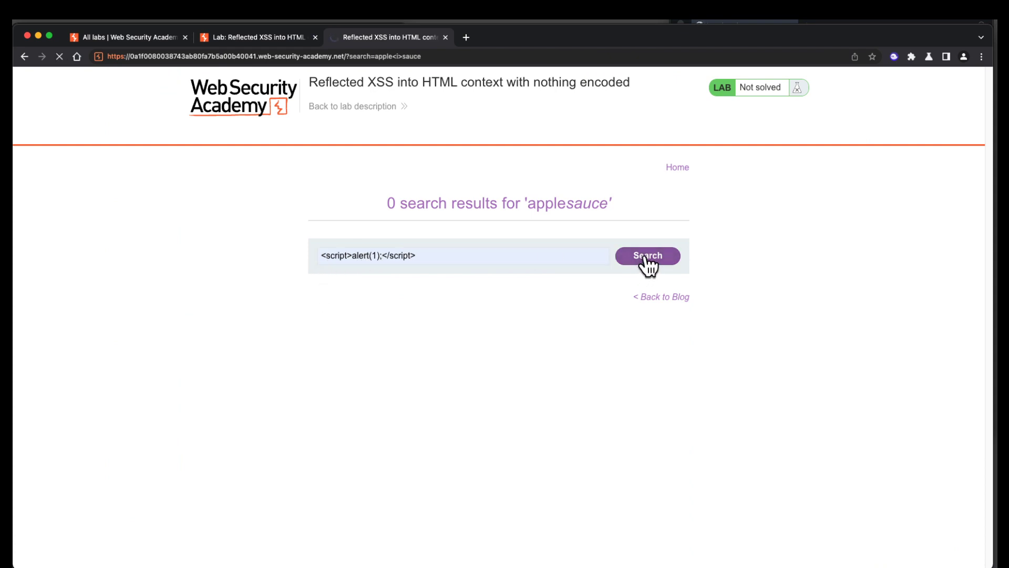
left_click(647, 255)
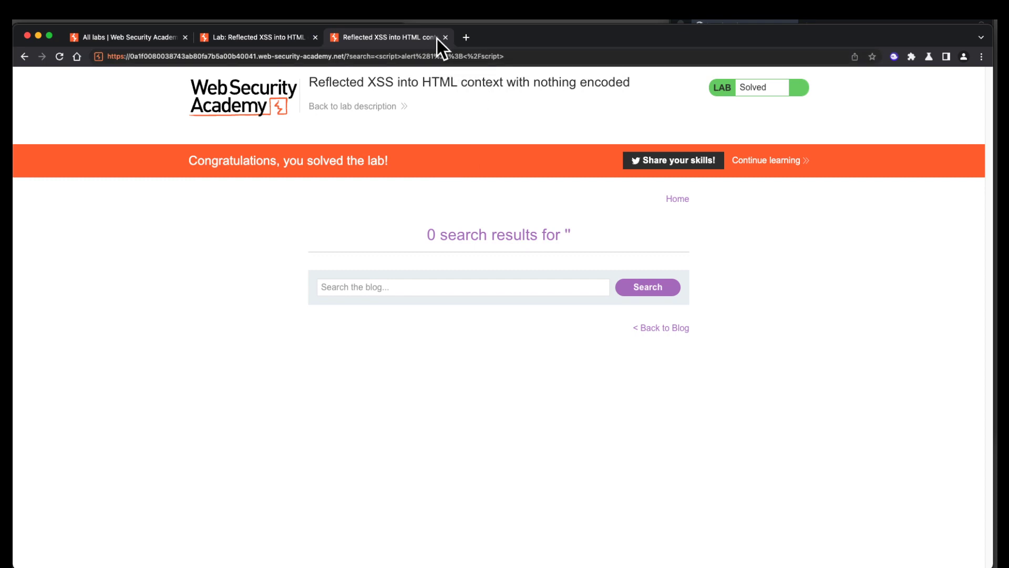
left_click(445, 36)
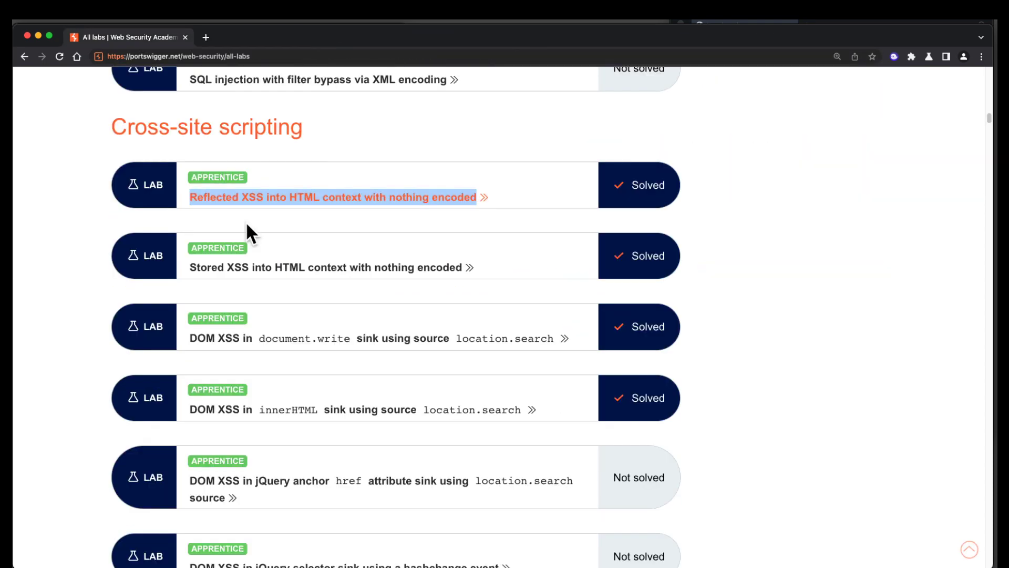
mouse_move(324, 267)
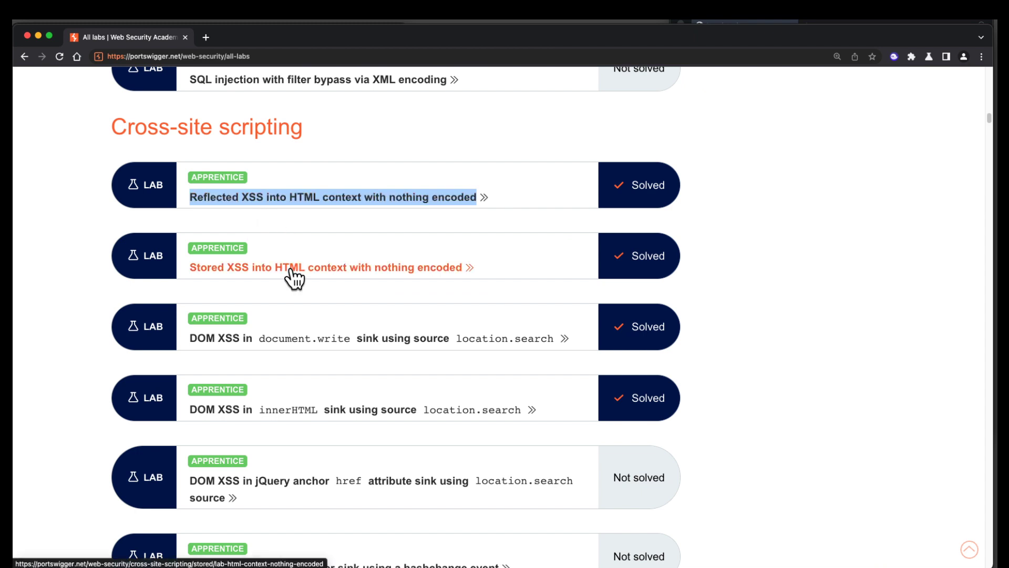
- Open the Stored XSS lab description and launch 'Access the lab' in a new tab
left_click(324, 267)
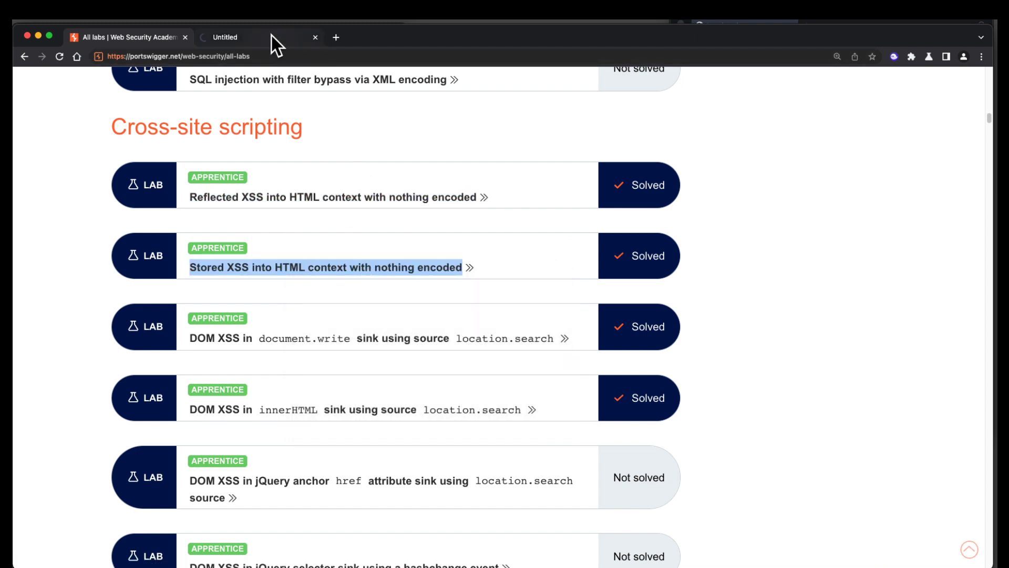
left_click(324, 267)
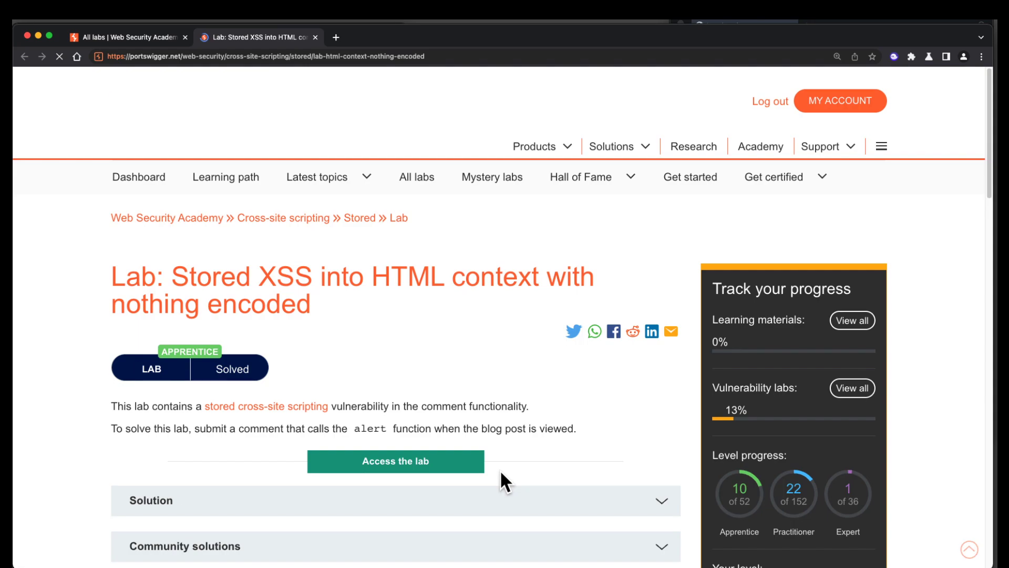
right_click(395, 461)
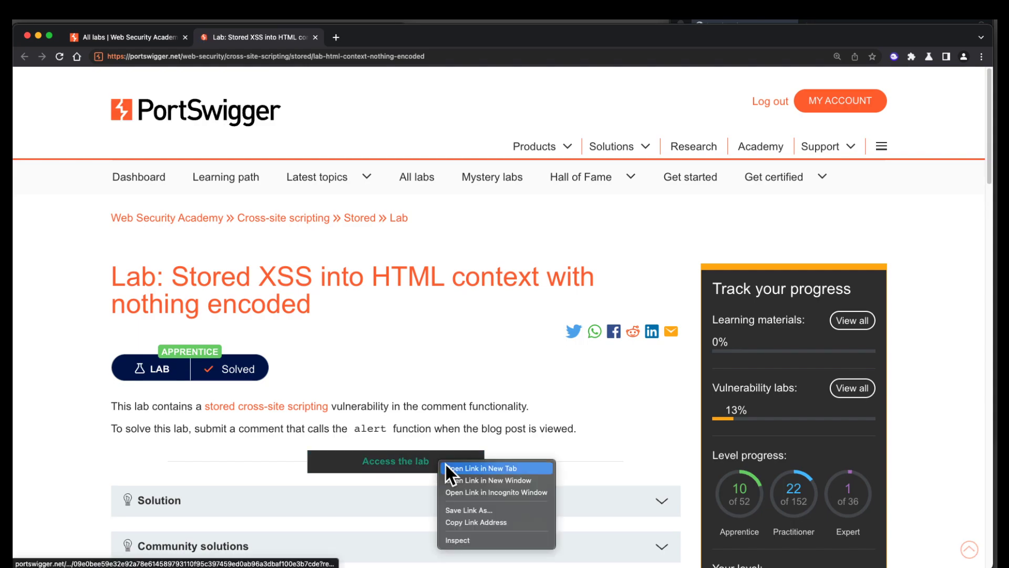
left_click(480, 468)
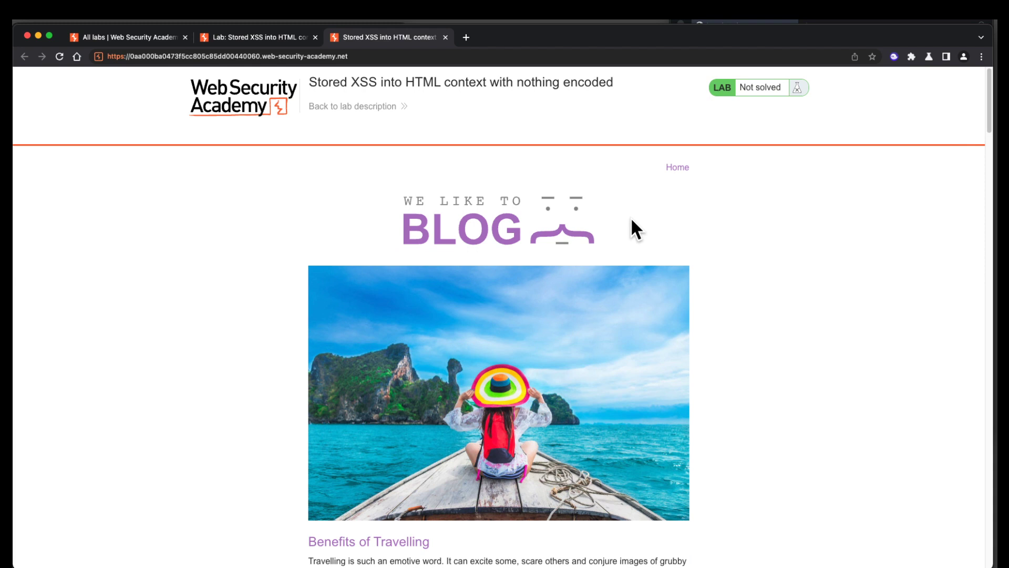
mouse_move(762, 239)
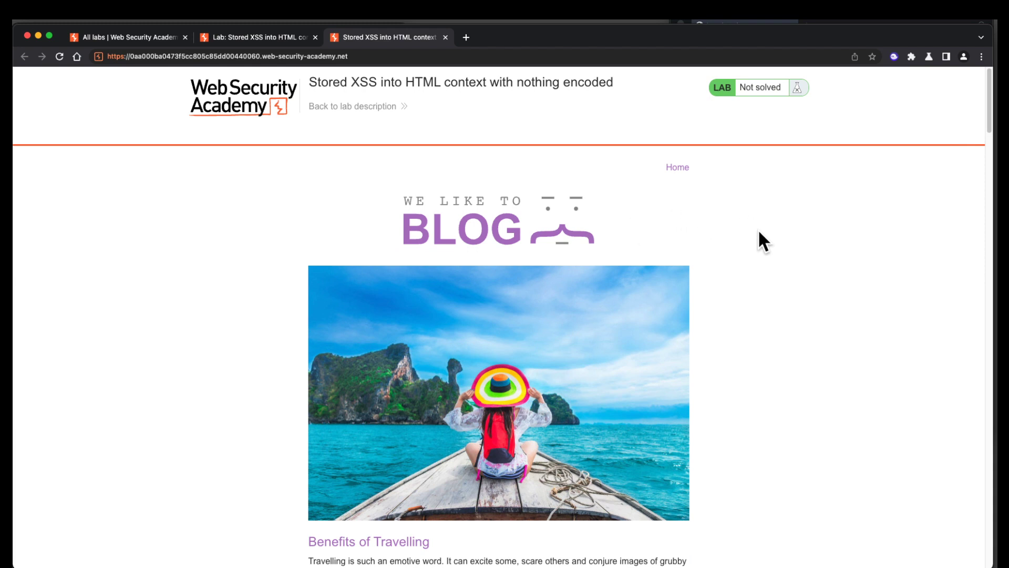
- View the Benefits of Travelling post and scroll to its Leave a comment section
scroll("down", 3)
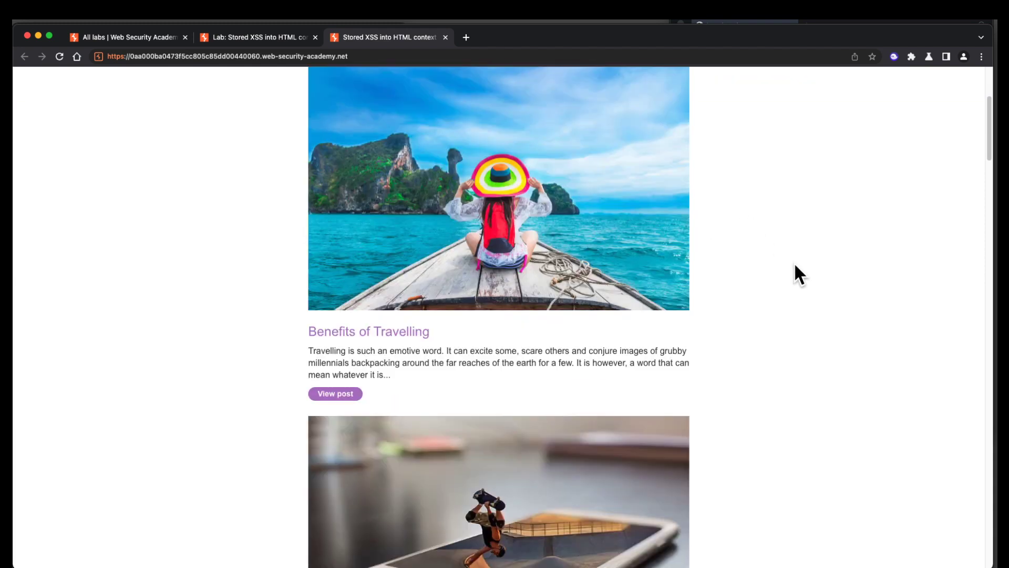
left_click(335, 393)
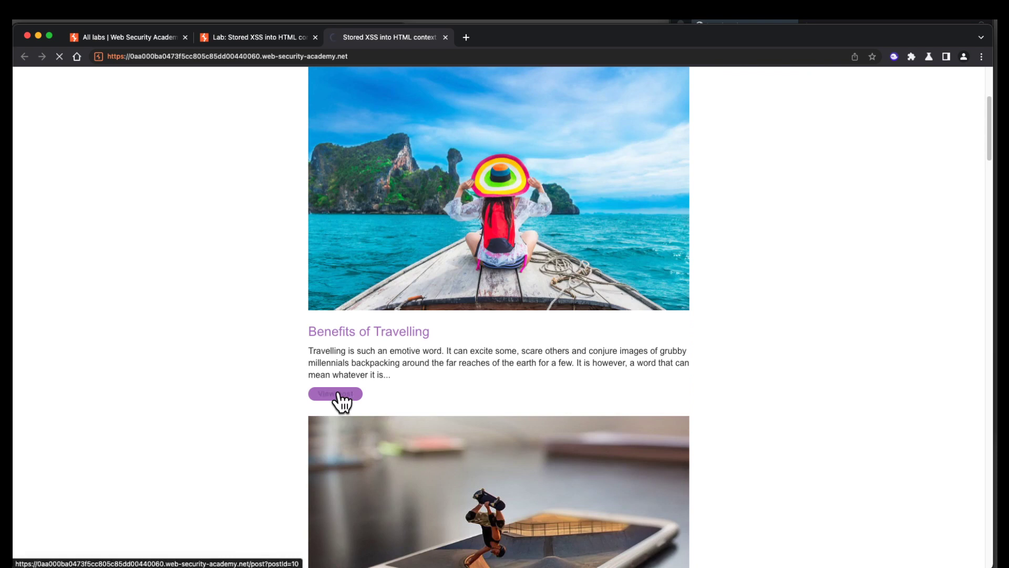
left_click(335, 393)
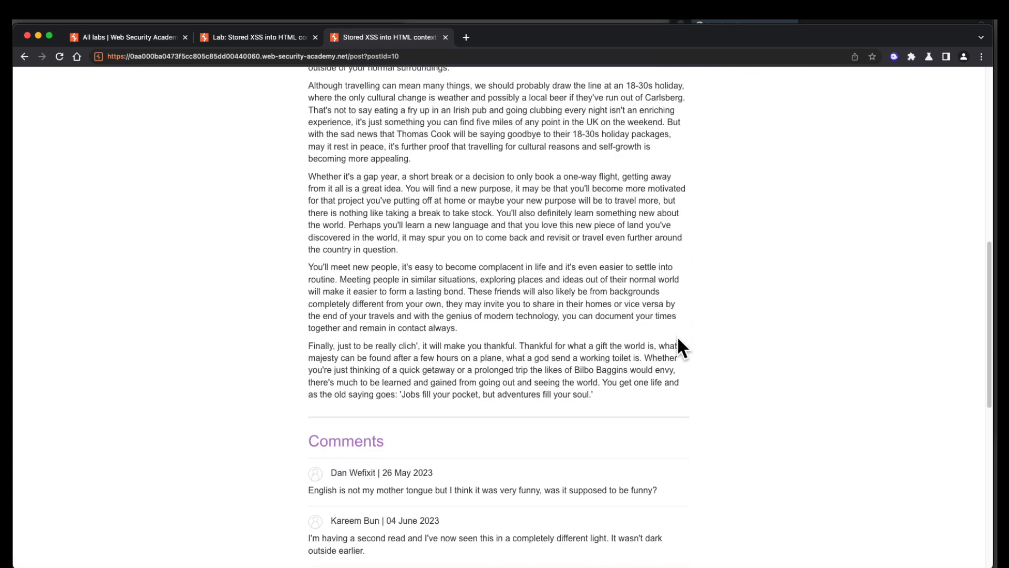
scroll("down", 3)
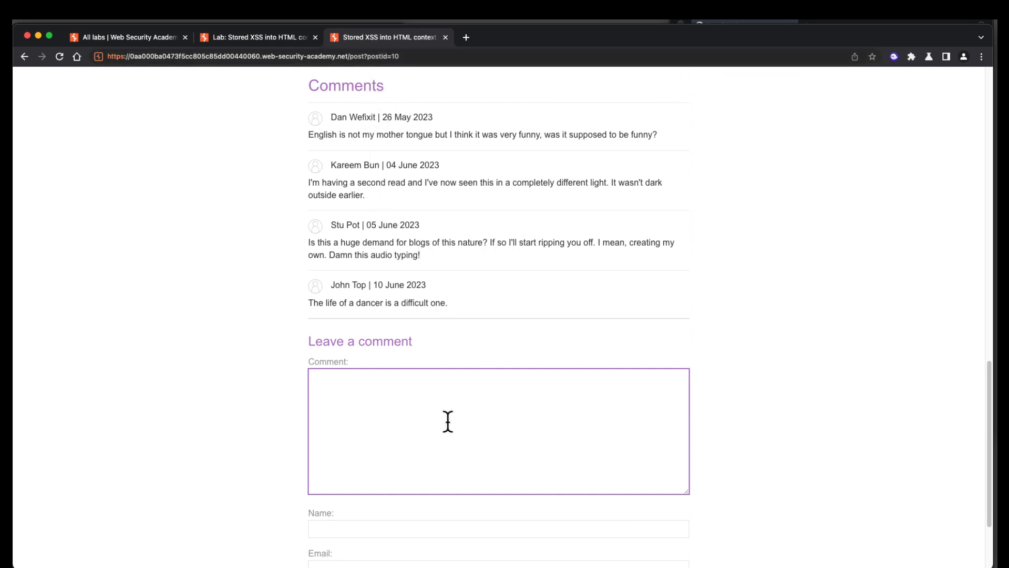
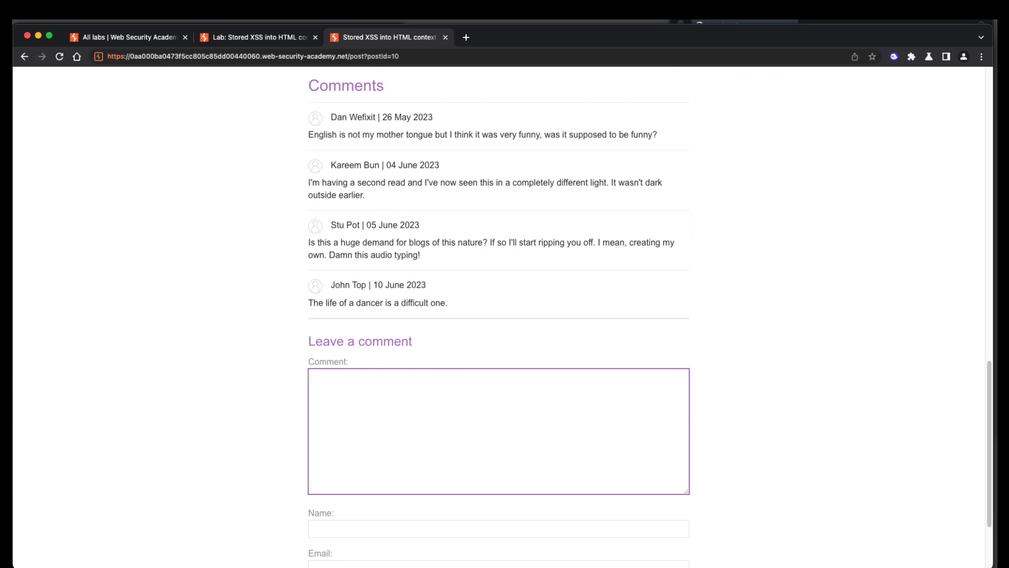
- Enter <script>alert(1);</script> as the comment text
type("<script")
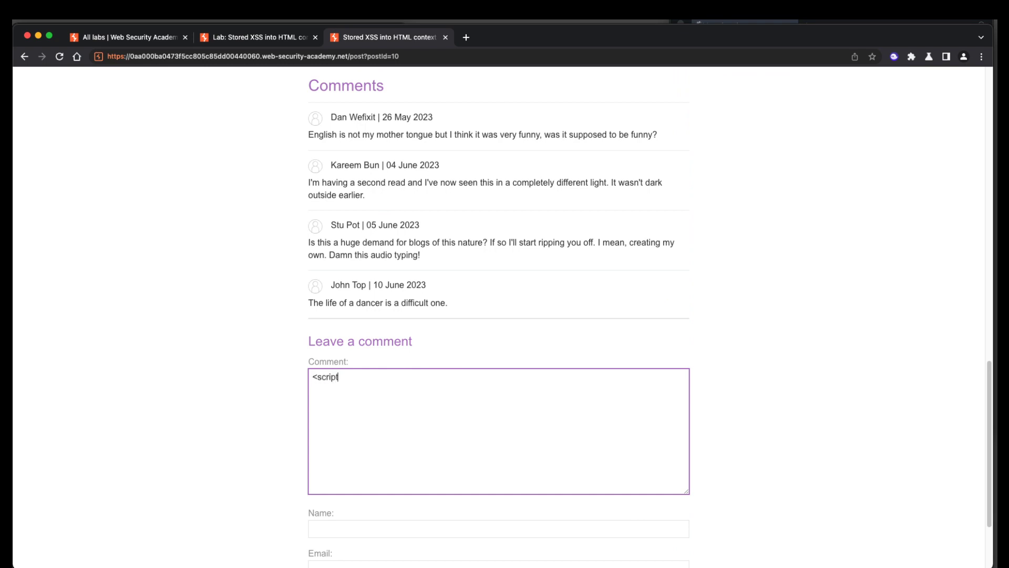
type(">alert(a")
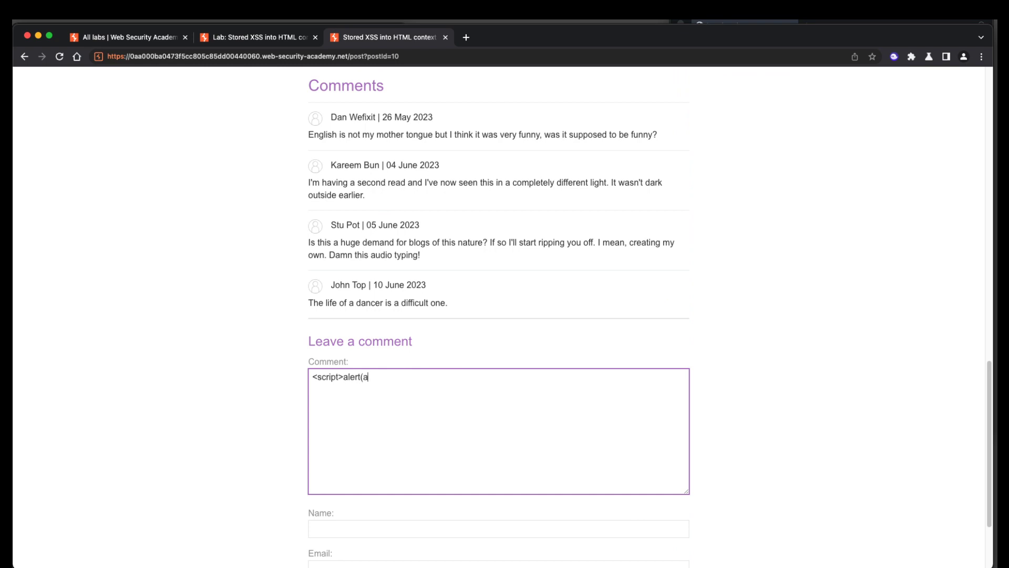
type("1)")
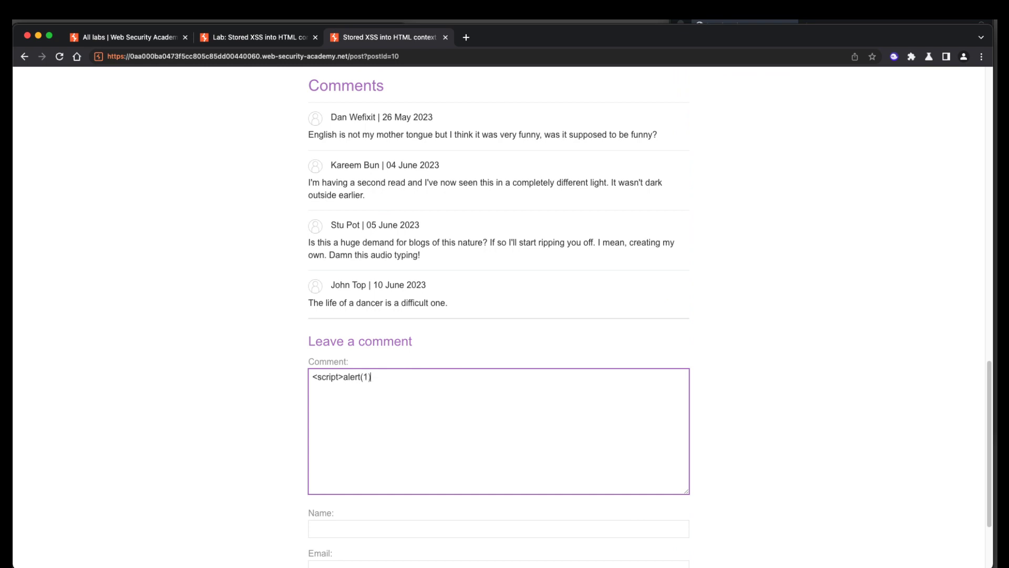
type(")</scr")
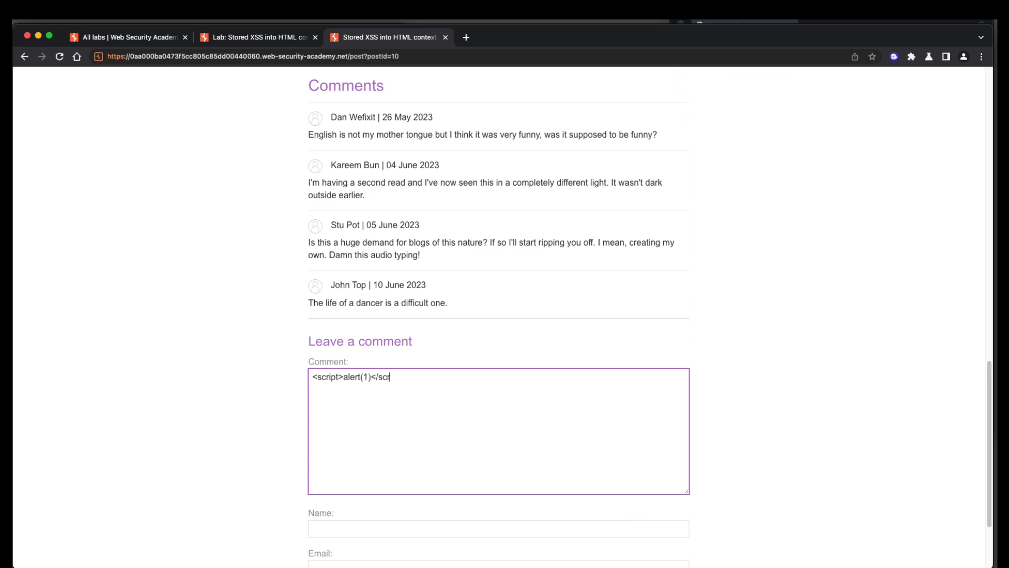
type("ipt>")
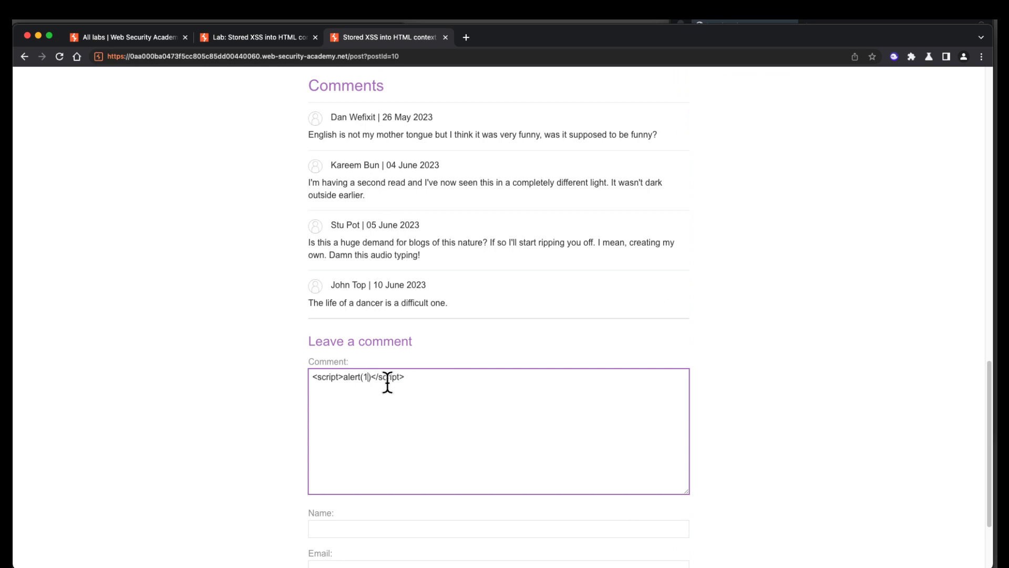
type(";")
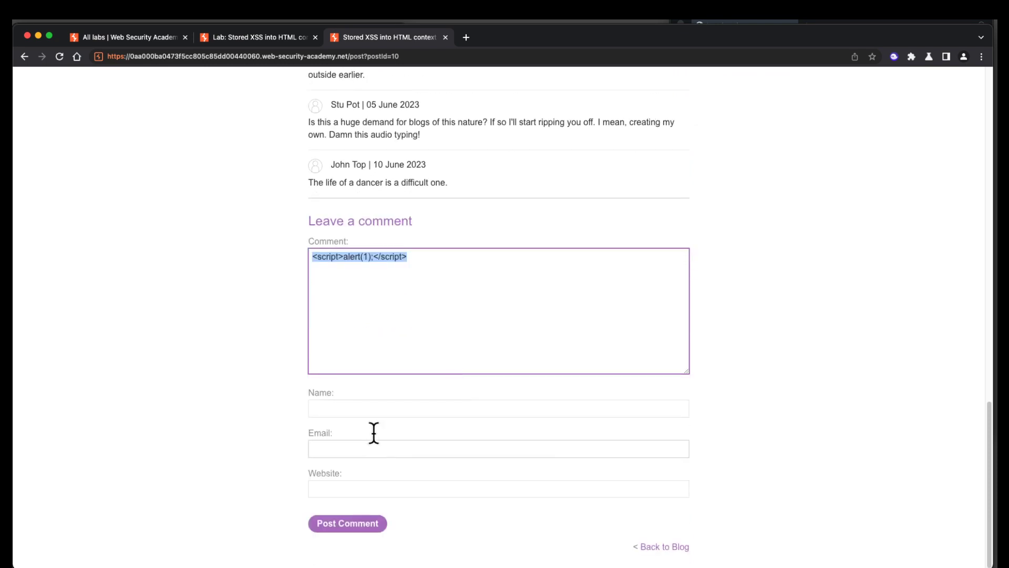
type("ss")
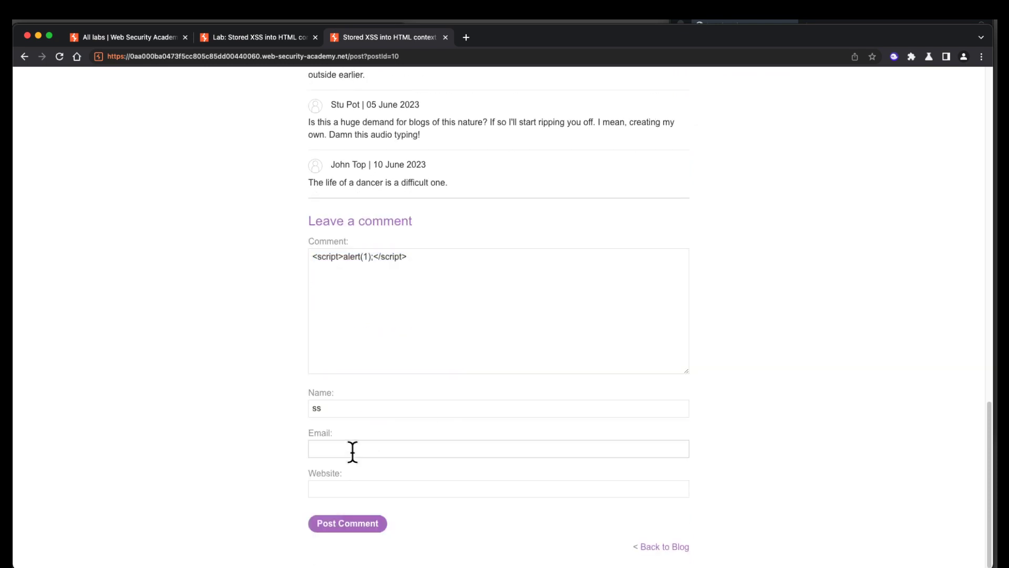
type("a@b.com")
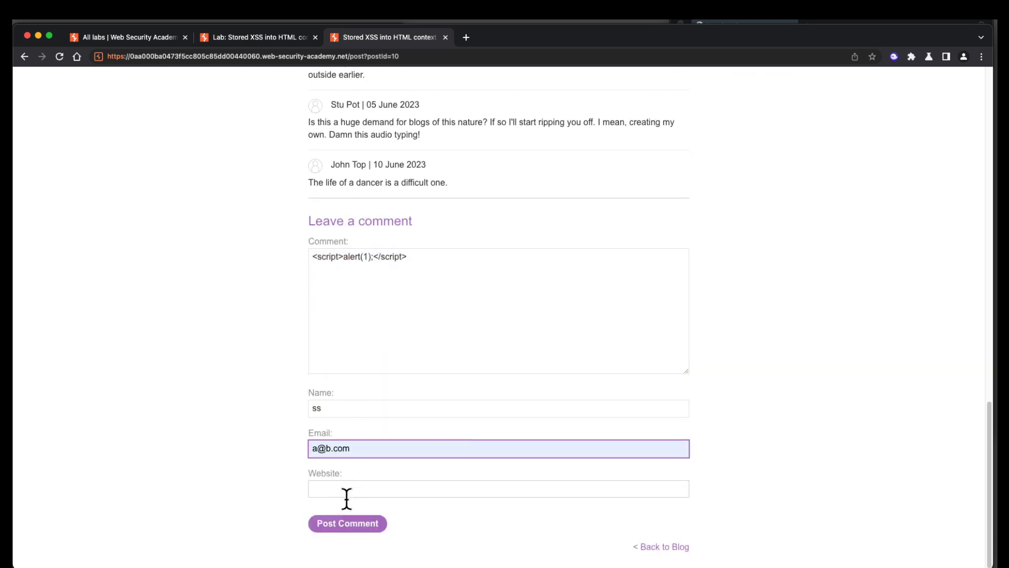
type("http://aa.com")
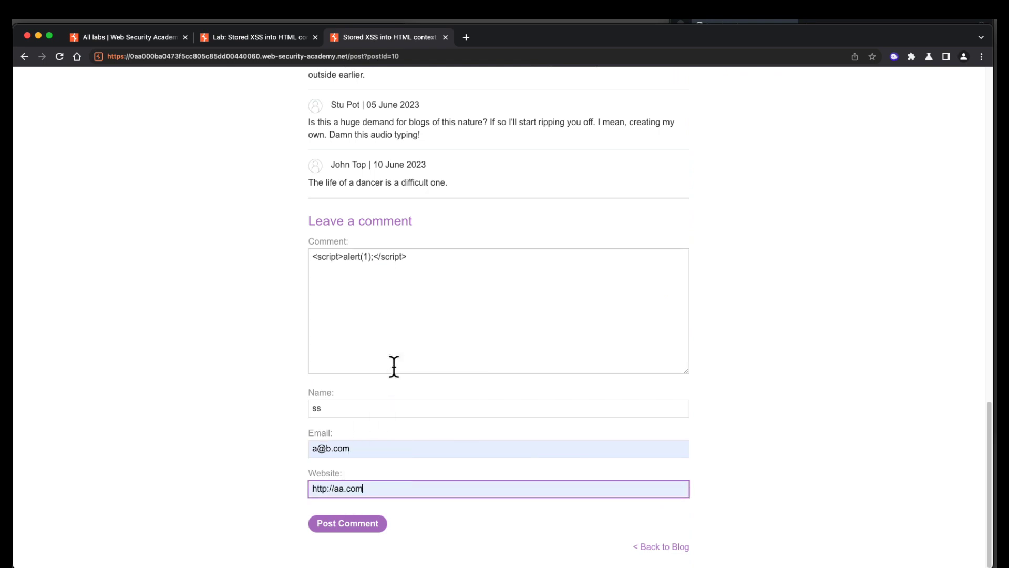
mouse_move(404, 273)
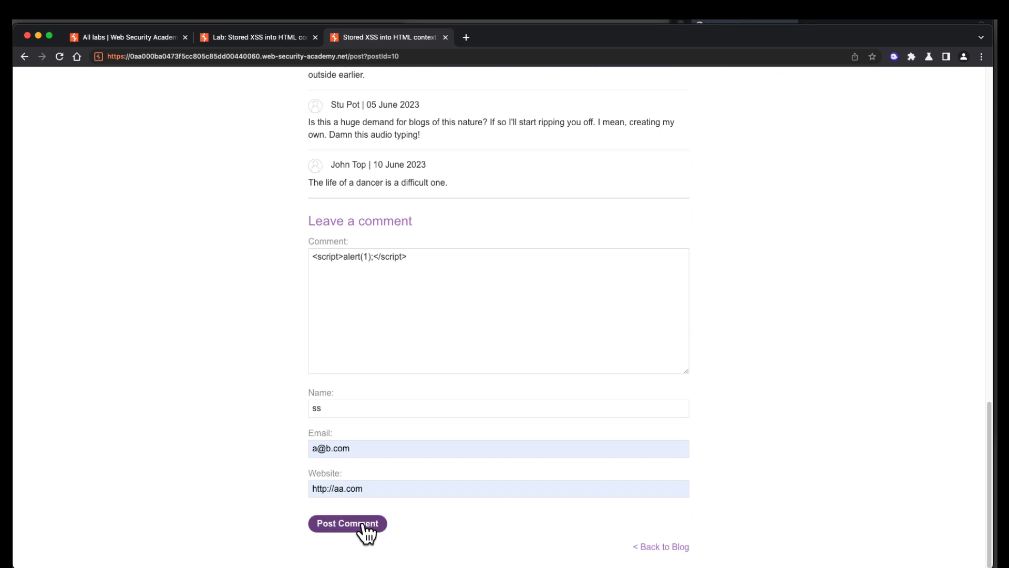
- Post the script comment, getting the lab solved banner and confirmation
left_click(347, 522)
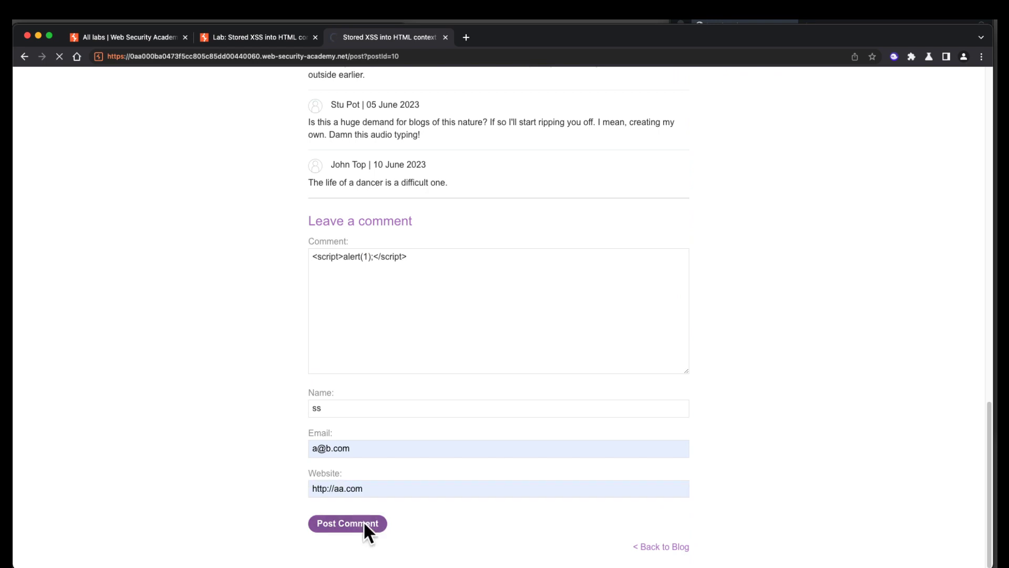
left_click(347, 523)
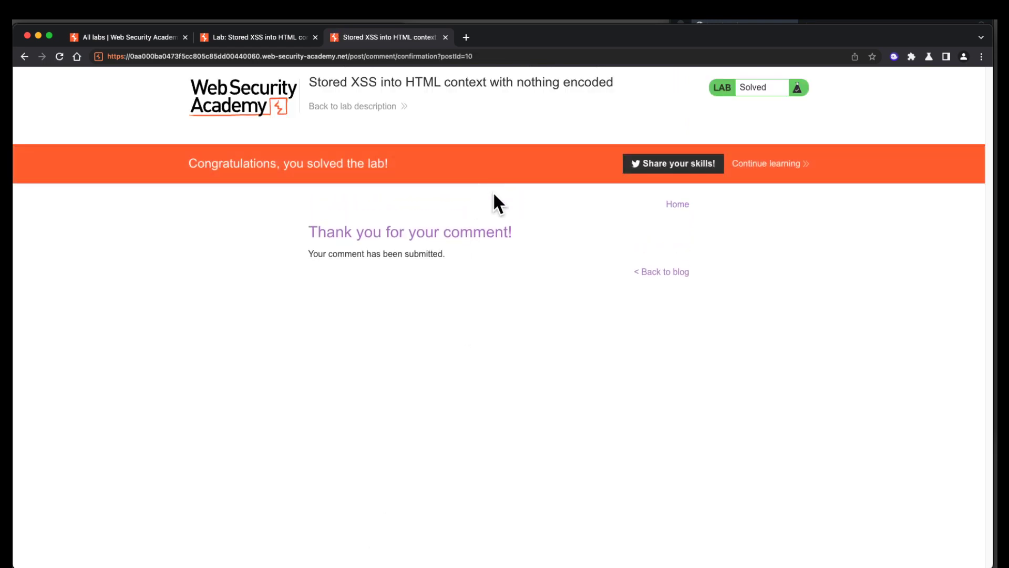
mouse_move(501, 284)
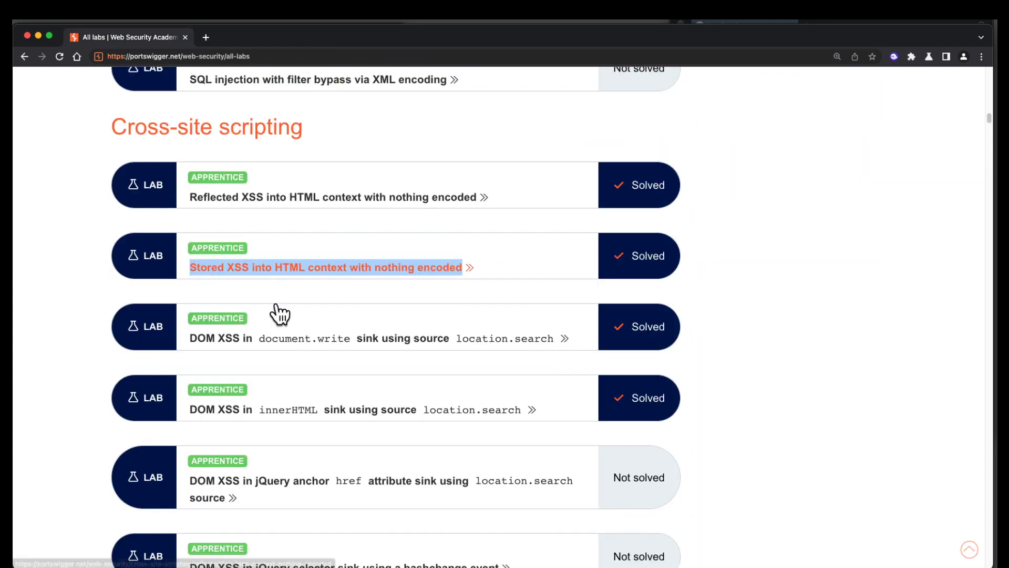
mouse_move(222, 338)
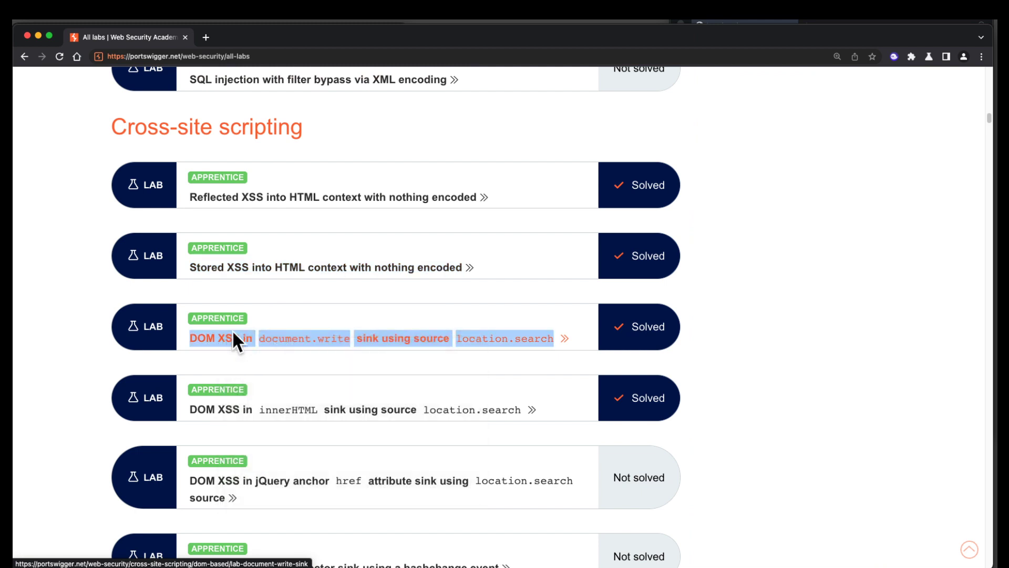
- Open the DOM XSS document.write lab description and launch the lab in a new tab
left_click(230, 338)
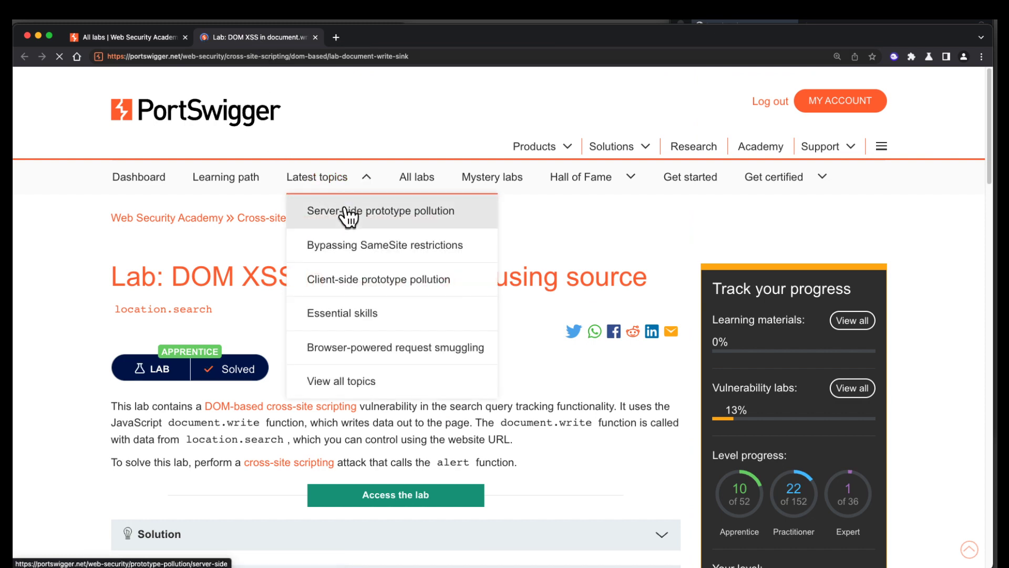
right_click(395, 495)
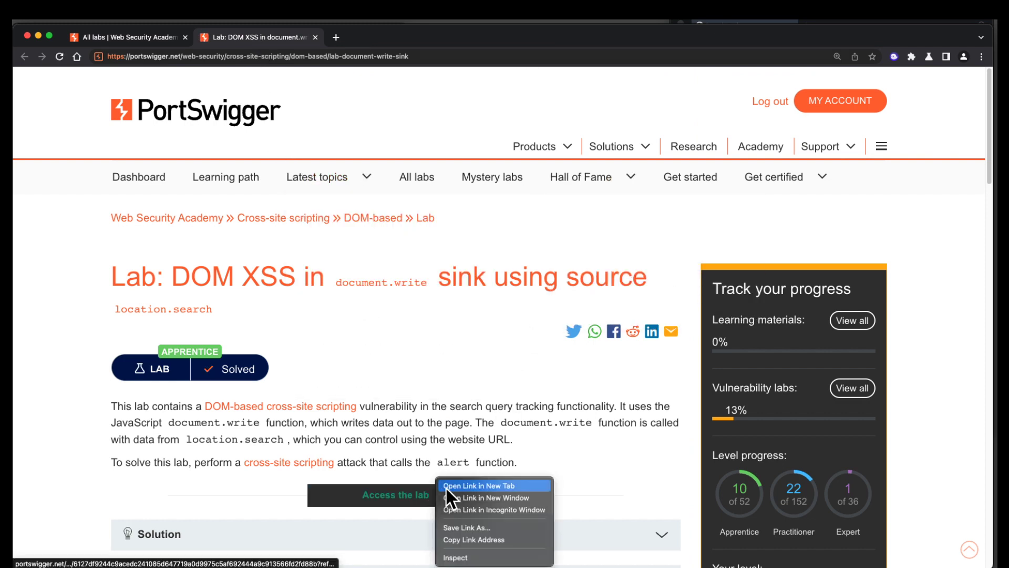
left_click(485, 485)
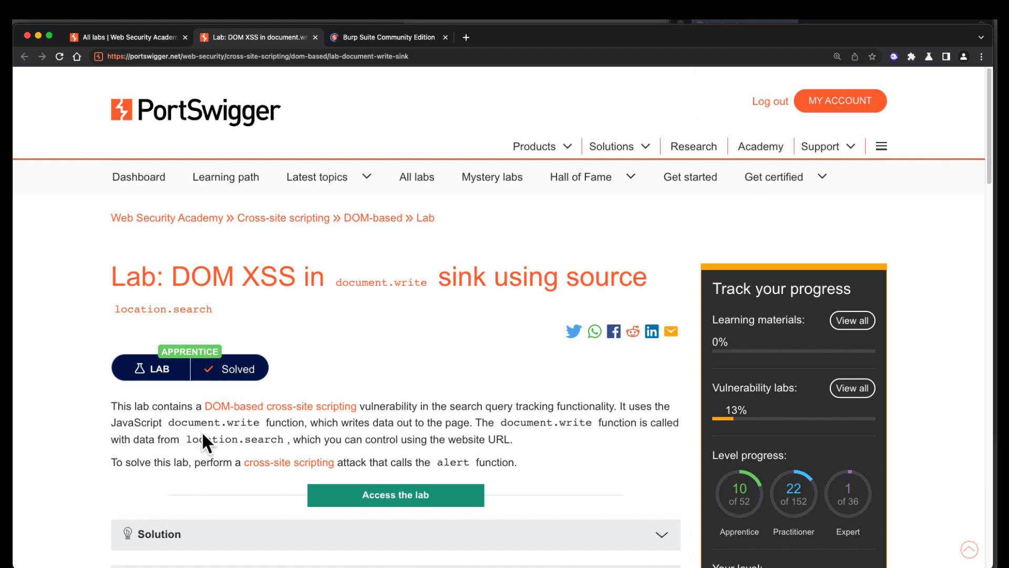
mouse_move(473, 404)
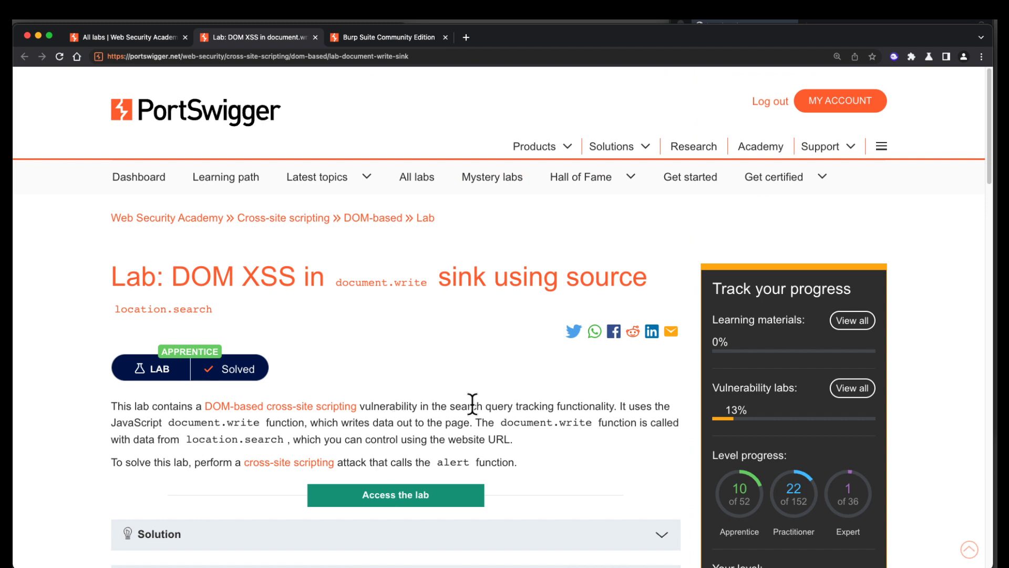
mouse_move(475, 421)
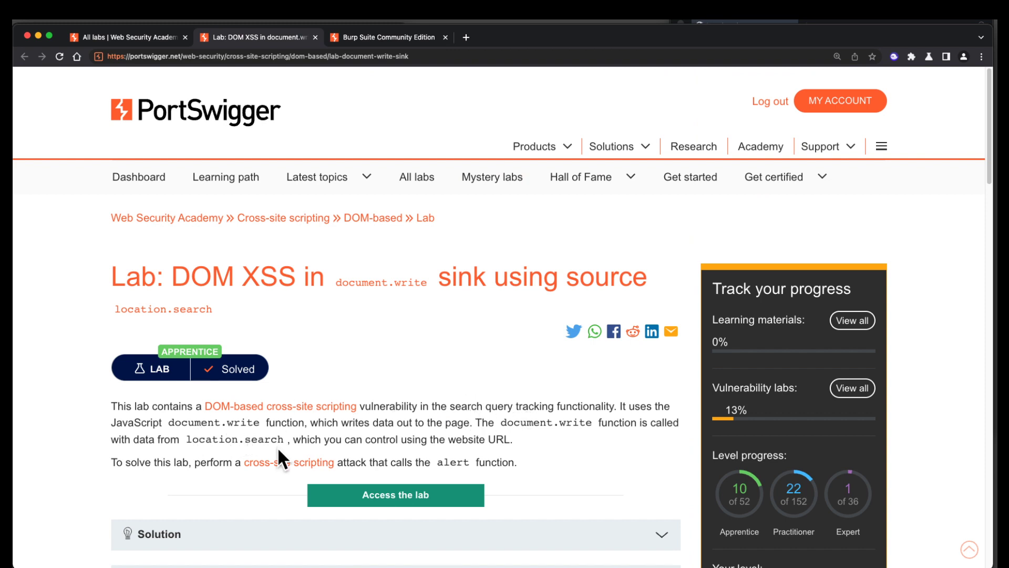
mouse_move(447, 92)
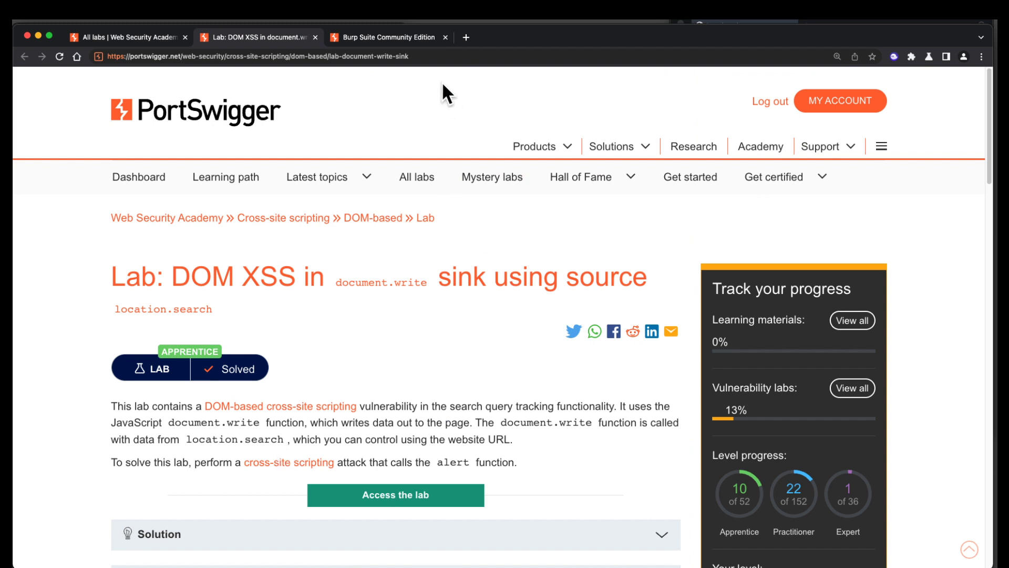
- Switch to the new lab tab and reload it after the connection error
left_click(387, 37)
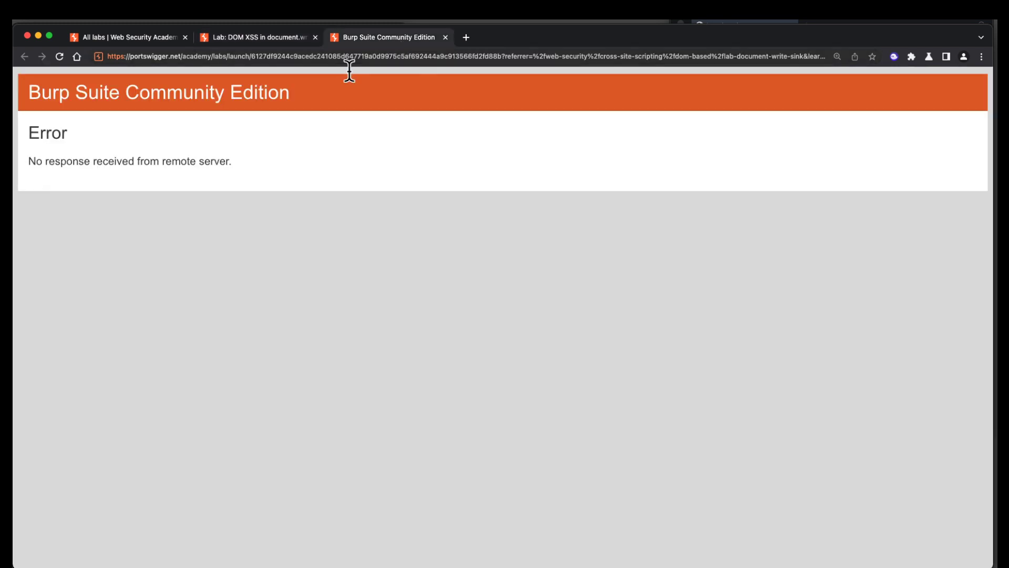
left_click(58, 56)
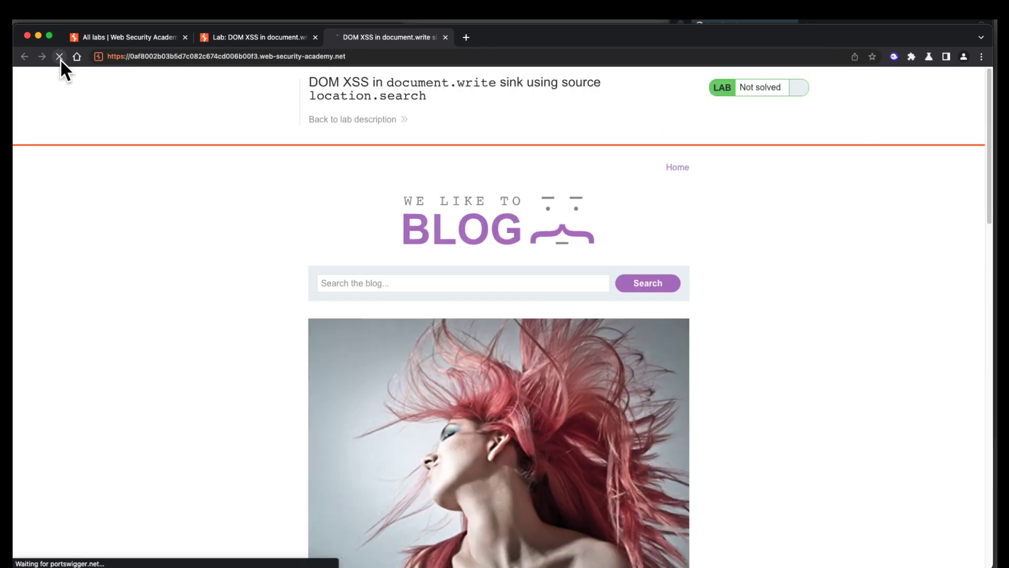
left_click(59, 56)
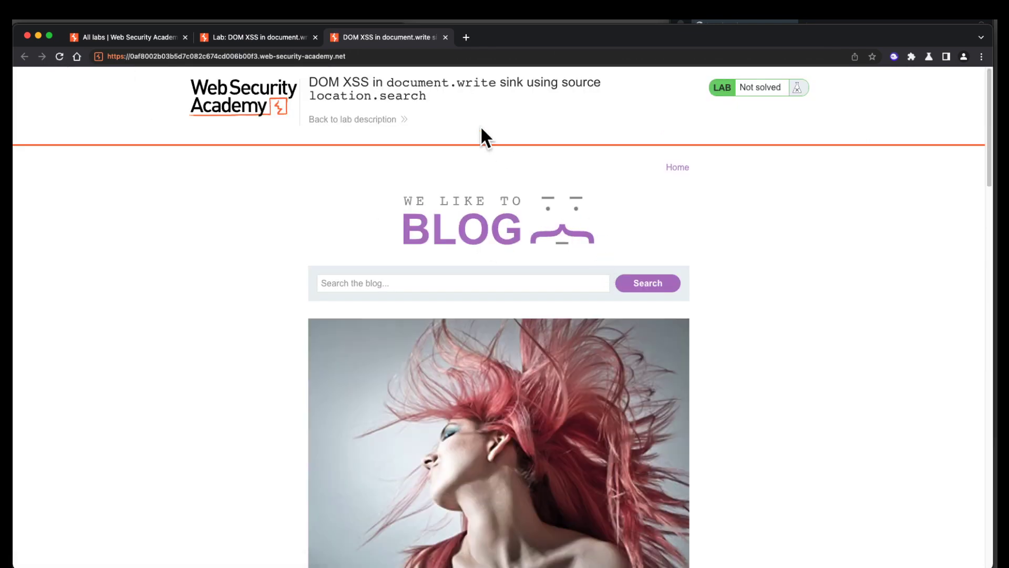
- Search the DOM XSS lab blog for 'apple', returning zero results
left_click(462, 284)
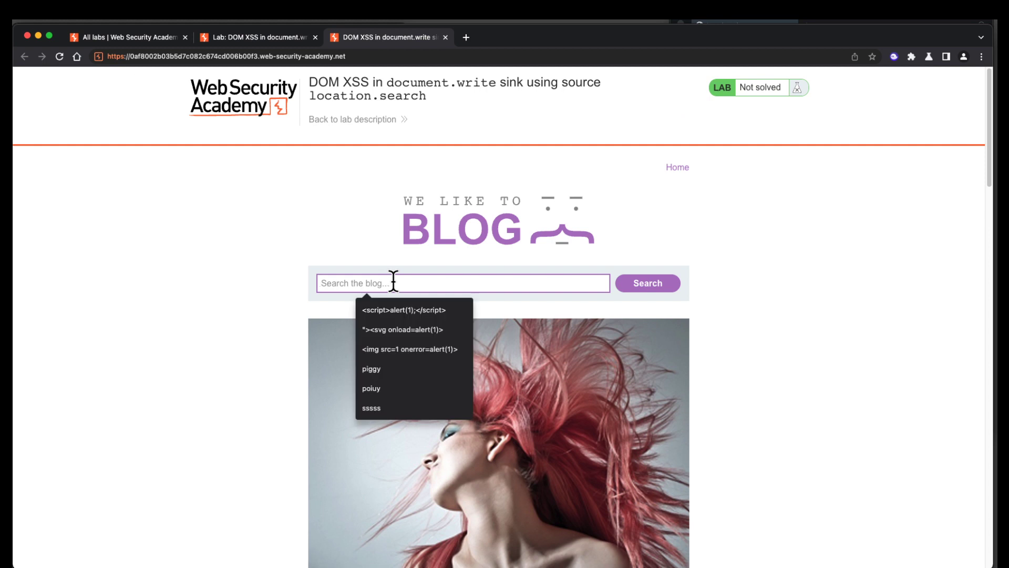
type("apple")
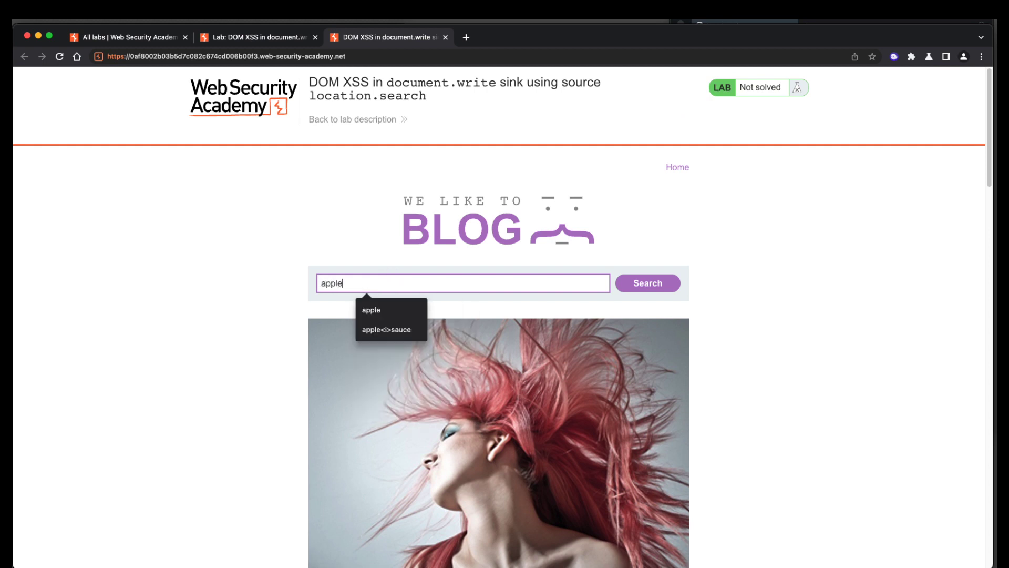
left_click(647, 283)
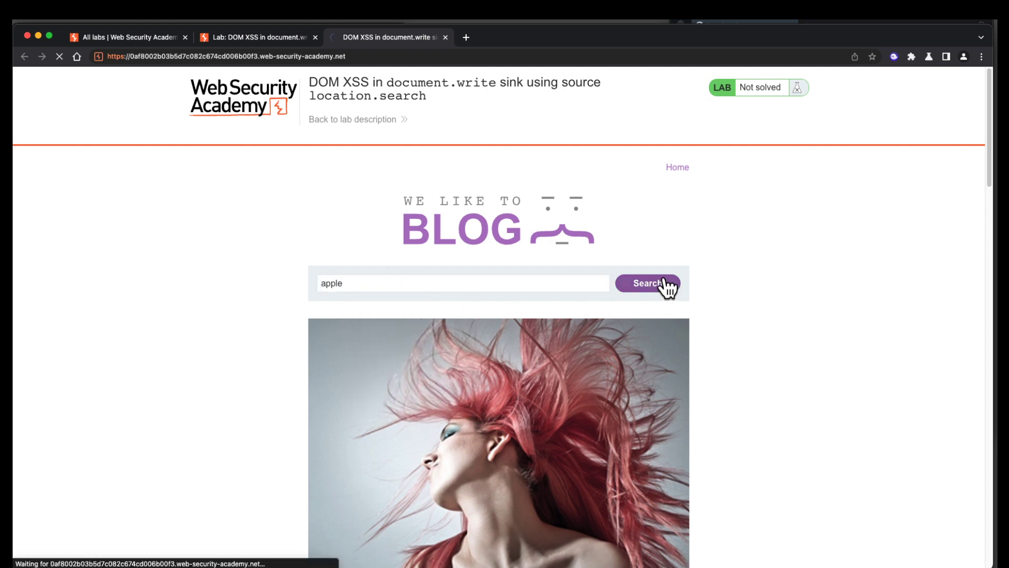
left_click(647, 283)
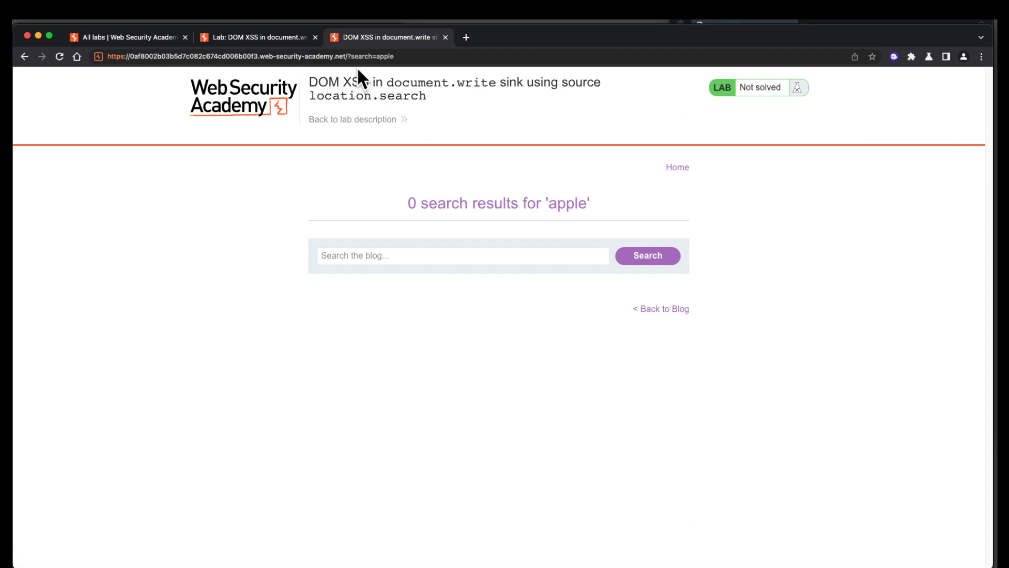
- Edit the address to search apple<script>alert(1);</script> and select 'apple' in the heading
left_click(351, 56)
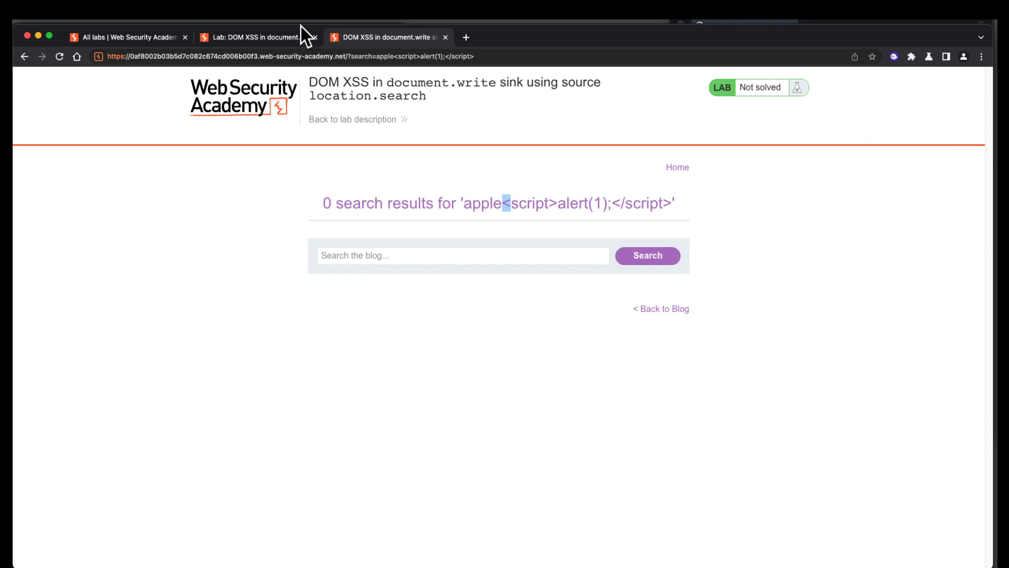
left_click(257, 37)
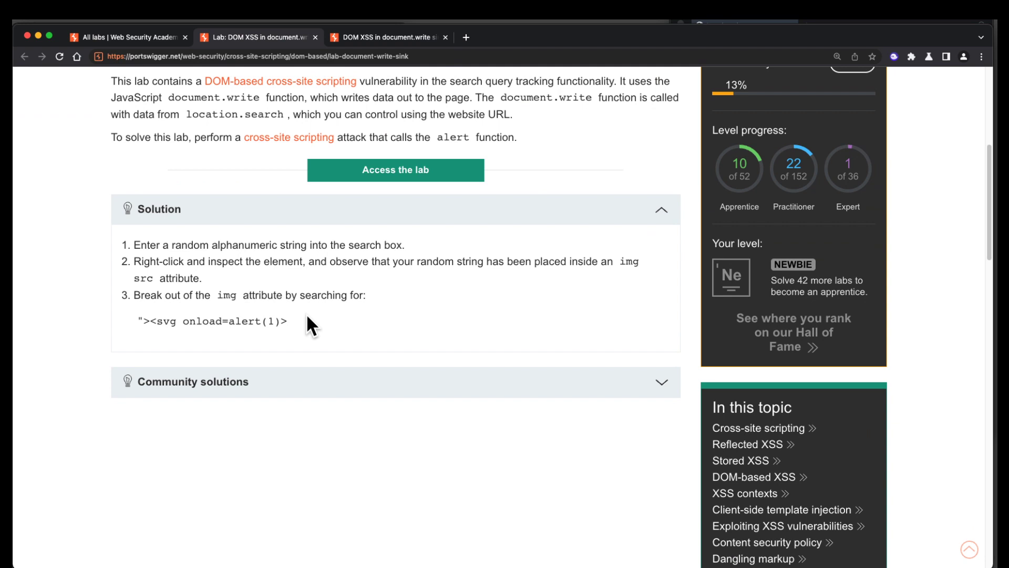
mouse_move(142, 336)
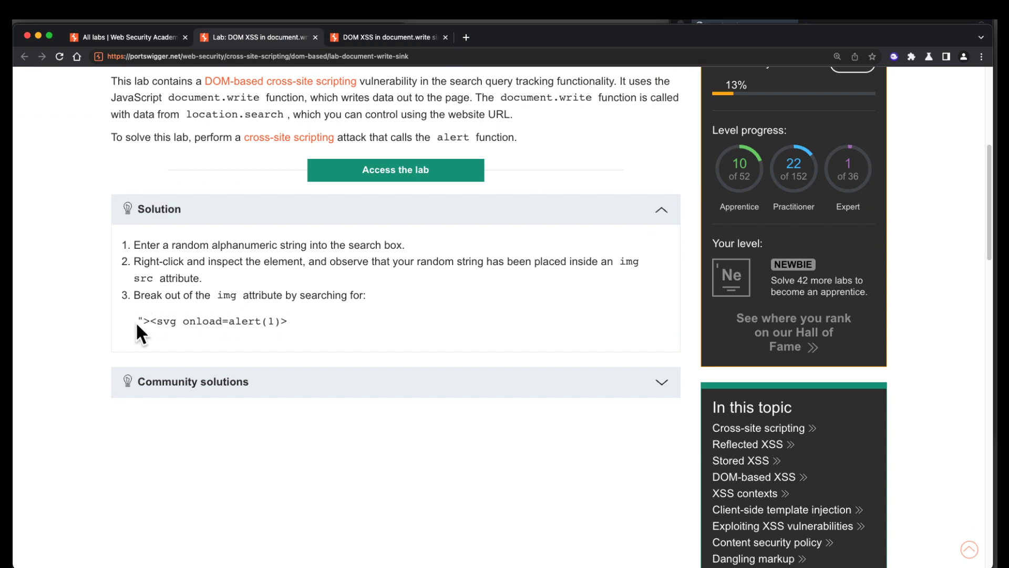
left_click_drag(138, 321, 226, 321)
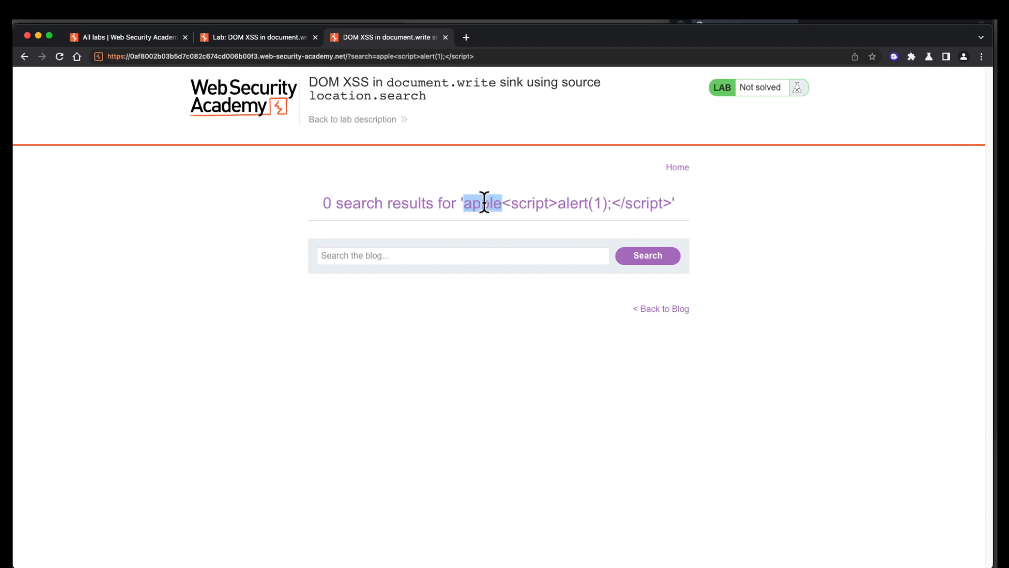
- Inspect the apple heading and search the Elements markup for 'apple', reaching the tracker img src match
right_click(482, 203)
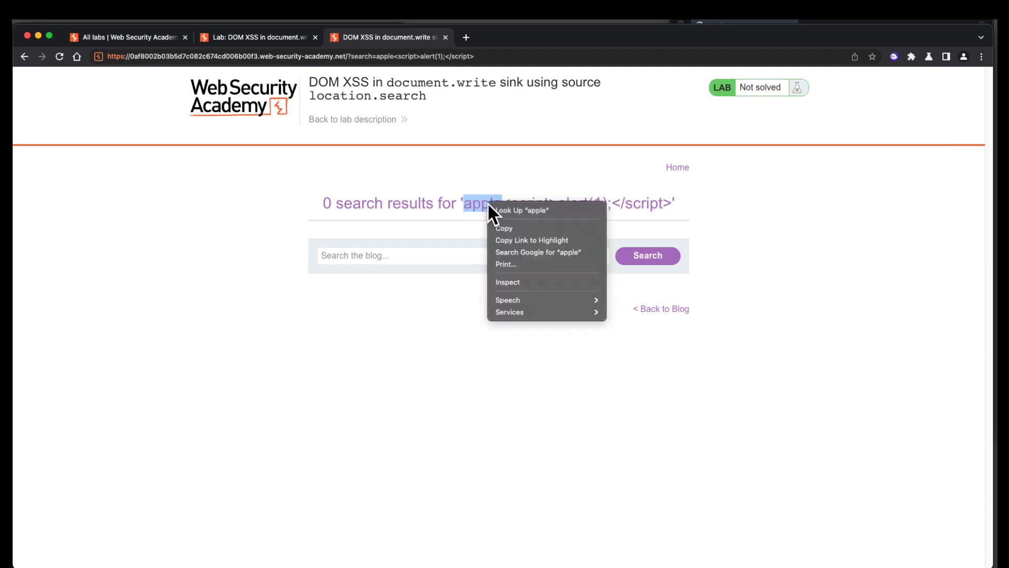
mouse_move(529, 287)
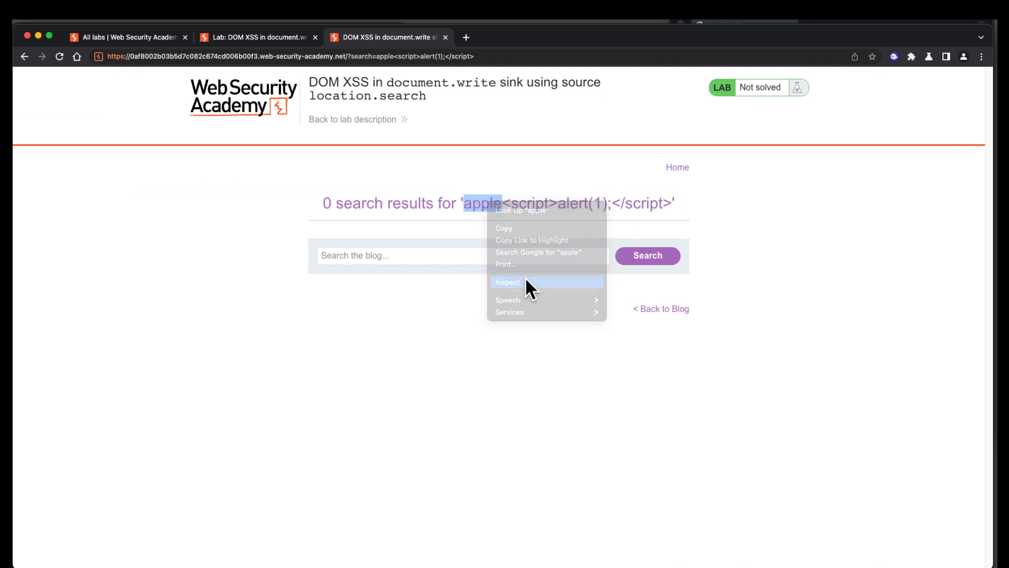
left_click(507, 282)
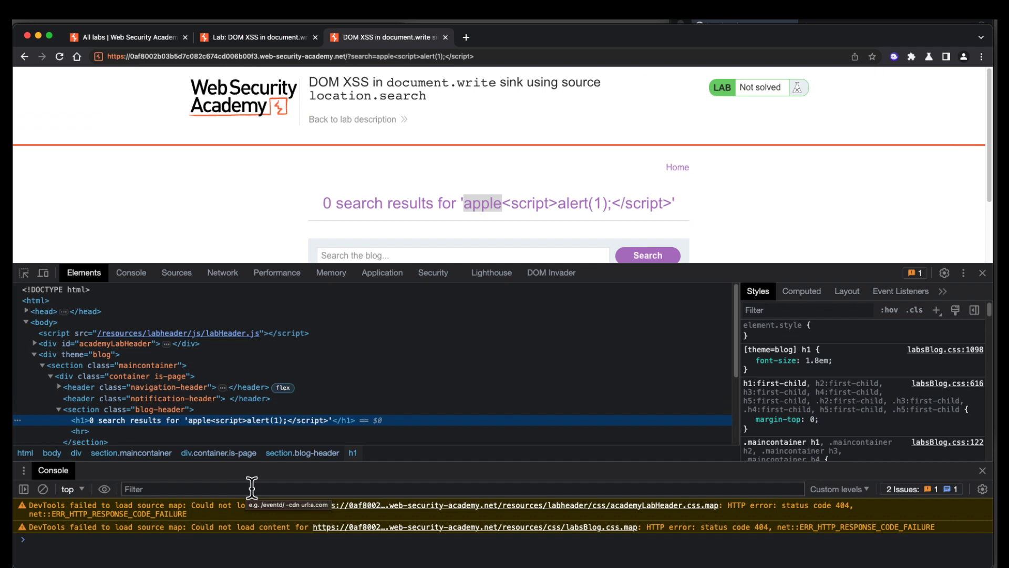
key("Ctrl+F")
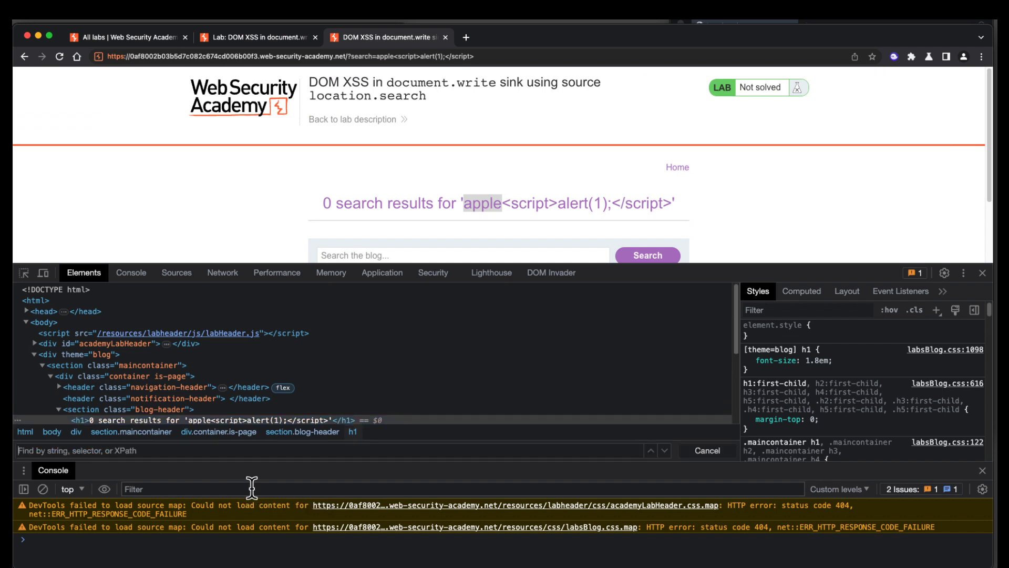
type("a")
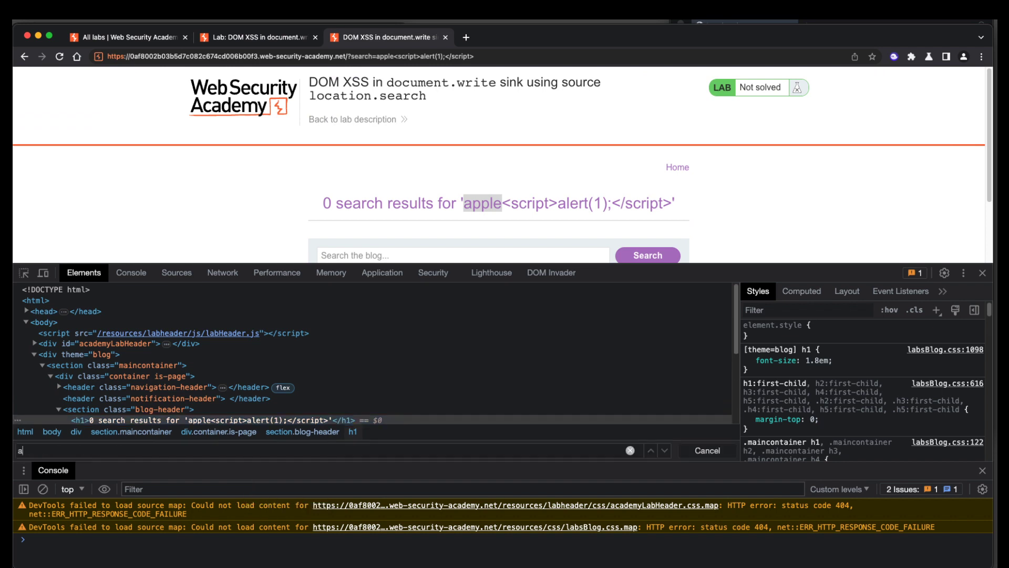
type("pple")
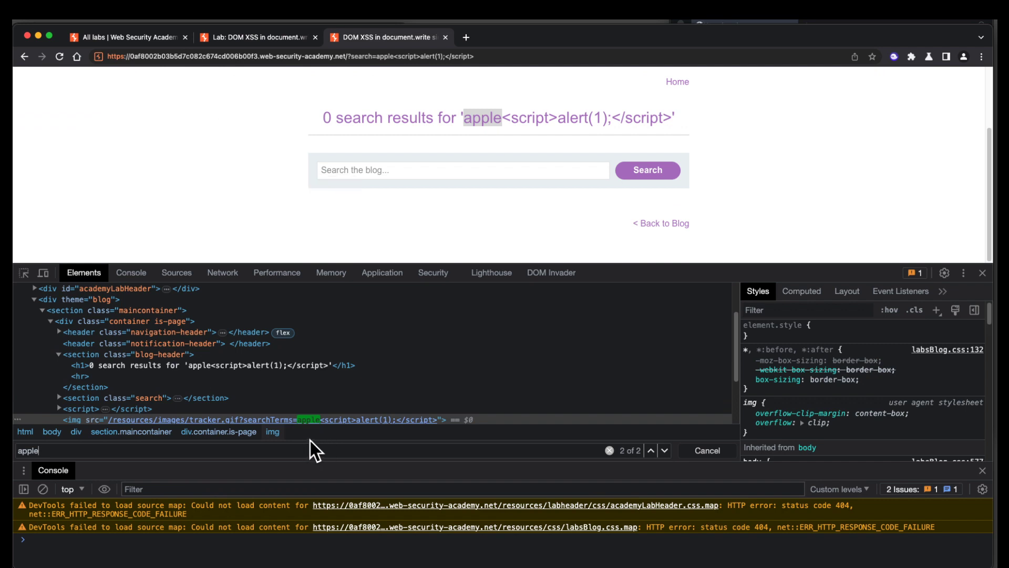
mouse_move(170, 438)
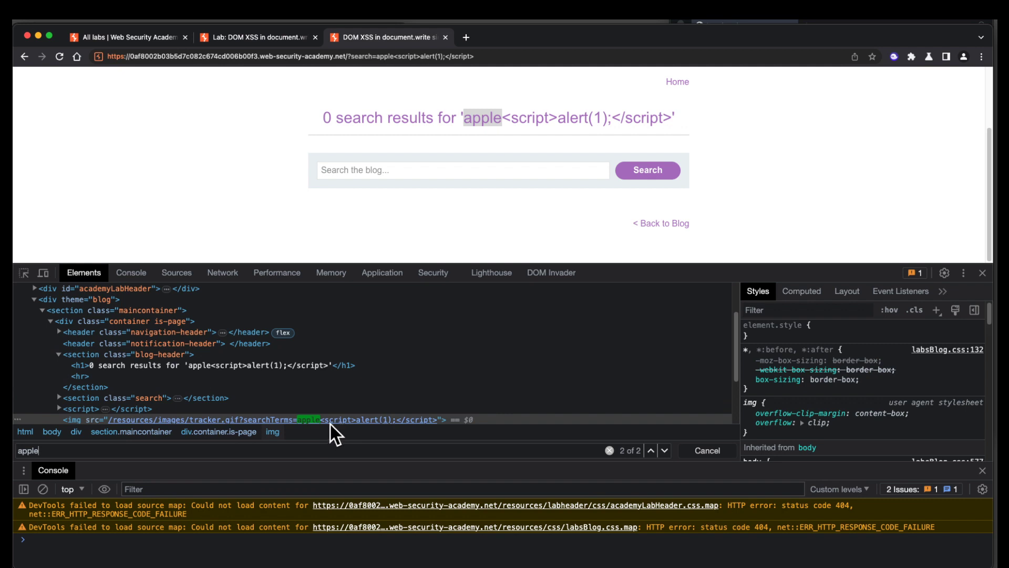
mouse_move(219, 431)
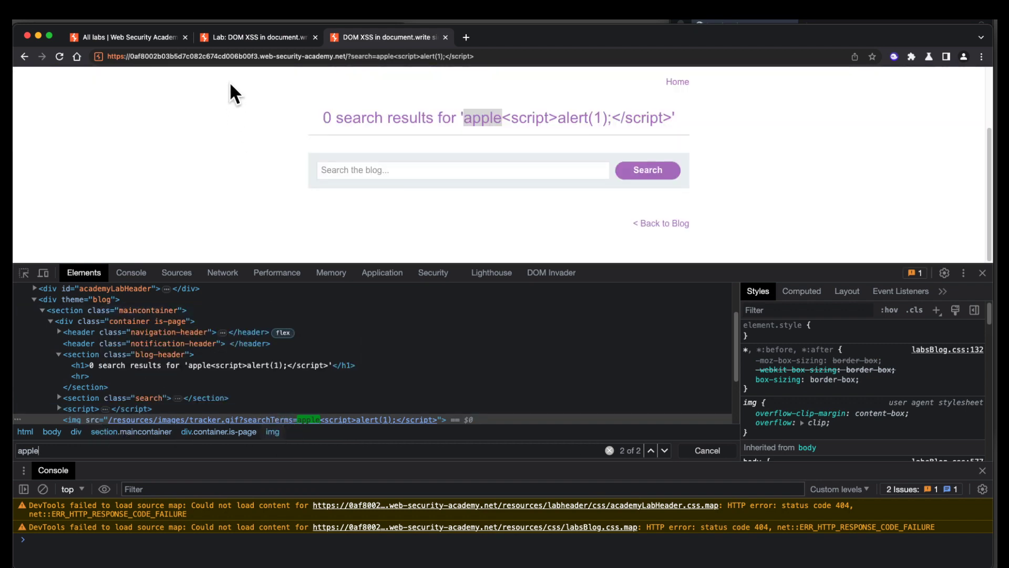
- Copy the svg onload payload from the solution, inject it after search=apple and dismiss the alert(1)
left_click(258, 37)
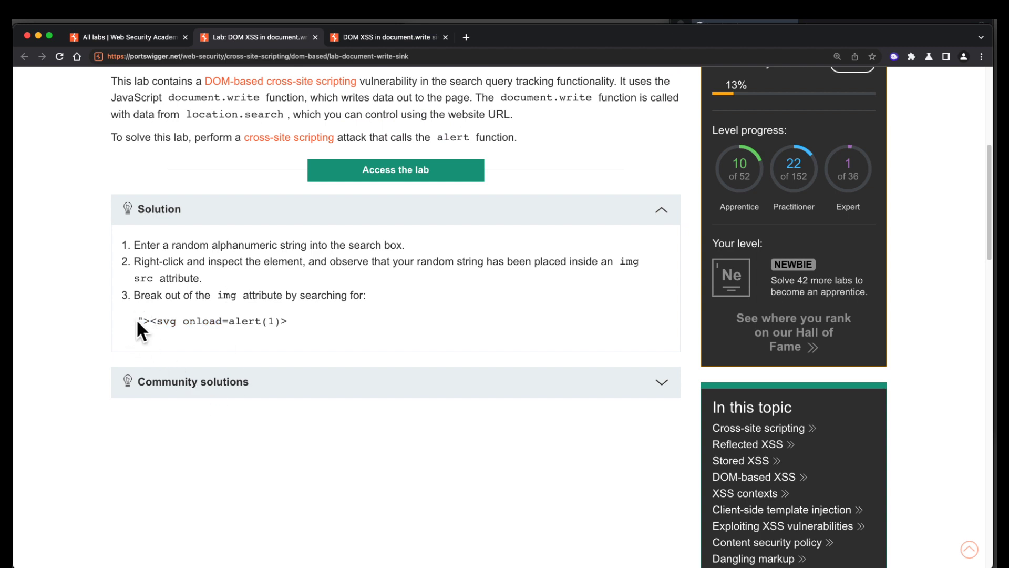
left_click_drag(138, 321, 289, 321)
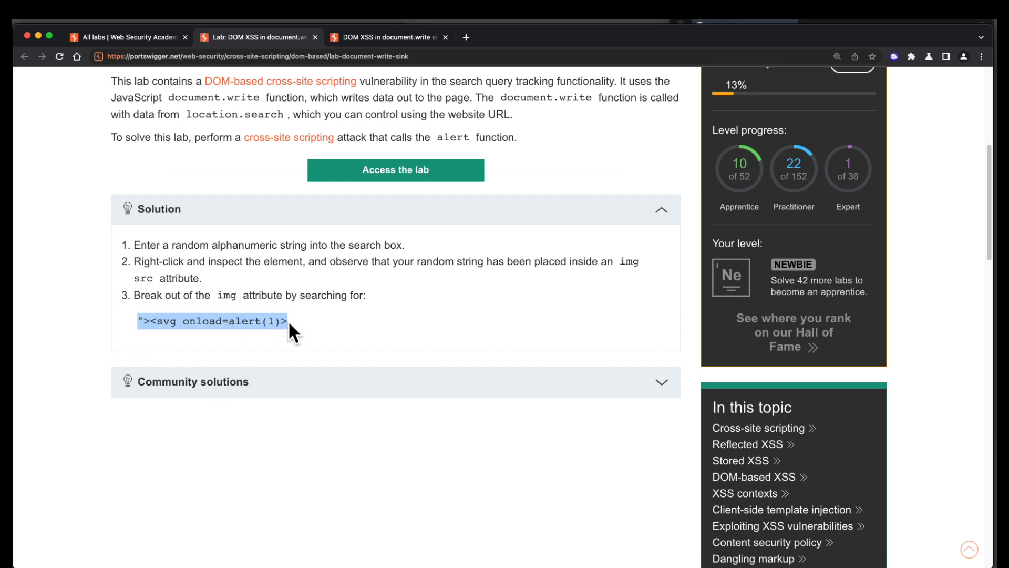
right_click(231, 324)
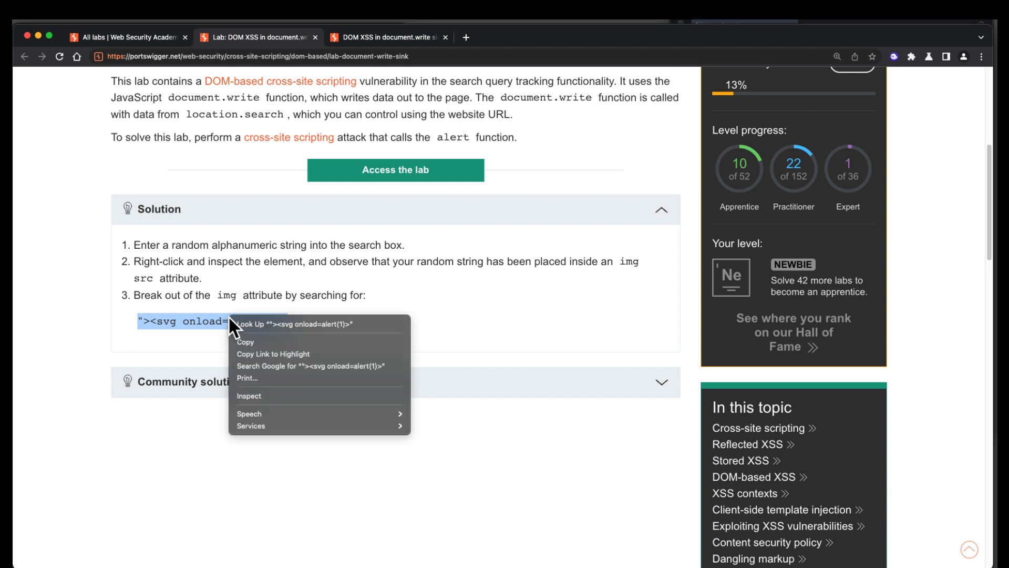
left_click(241, 351)
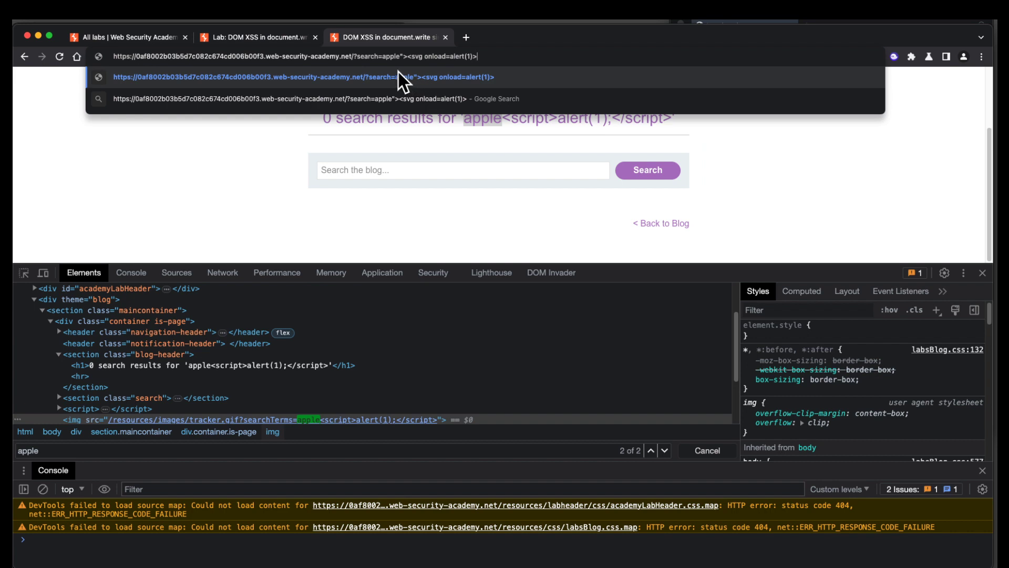
mouse_move(419, 57)
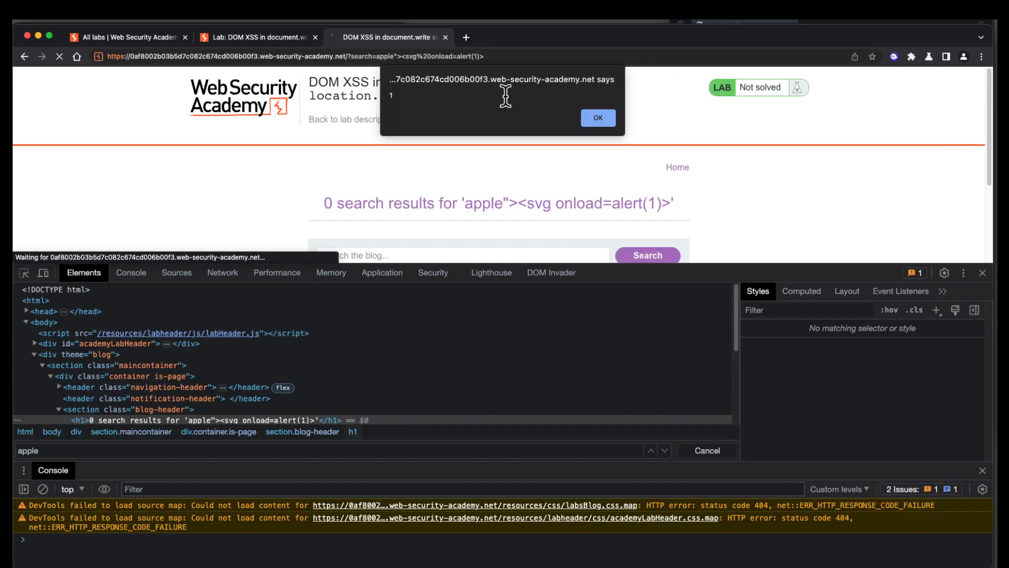
left_click(597, 118)
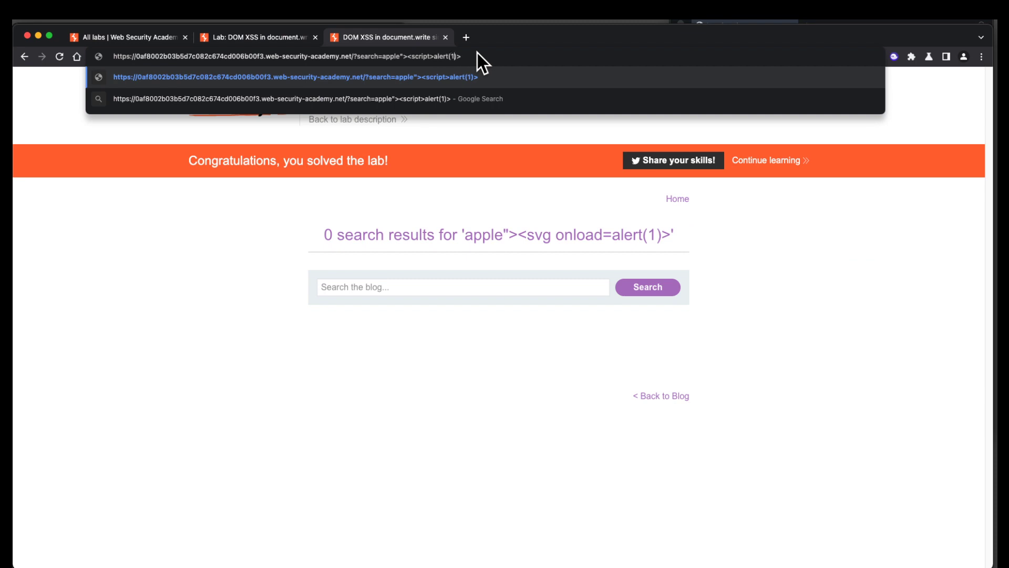
- Search the blog with an empty term so all five posts are listed
type(">")
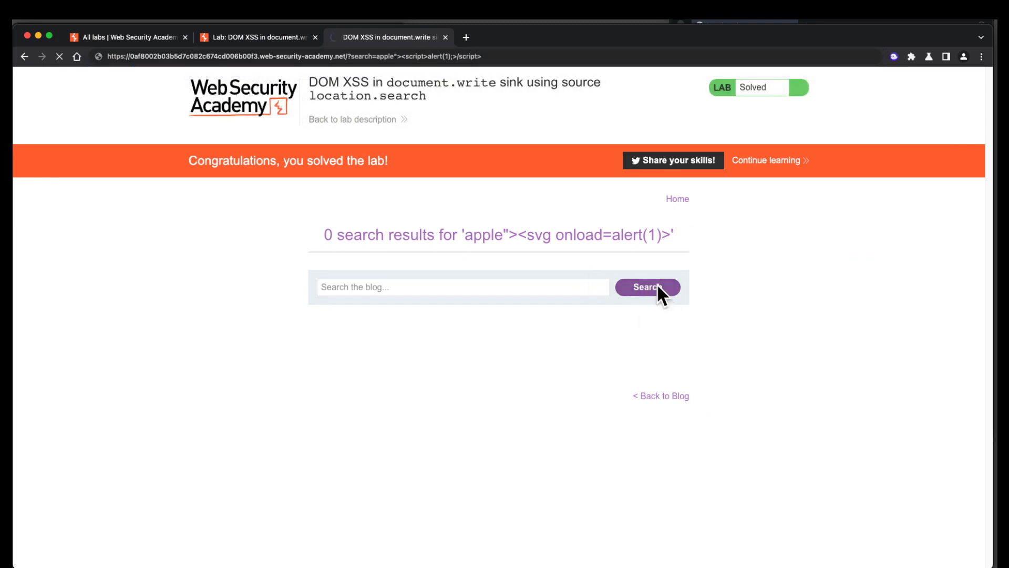
left_click(648, 286)
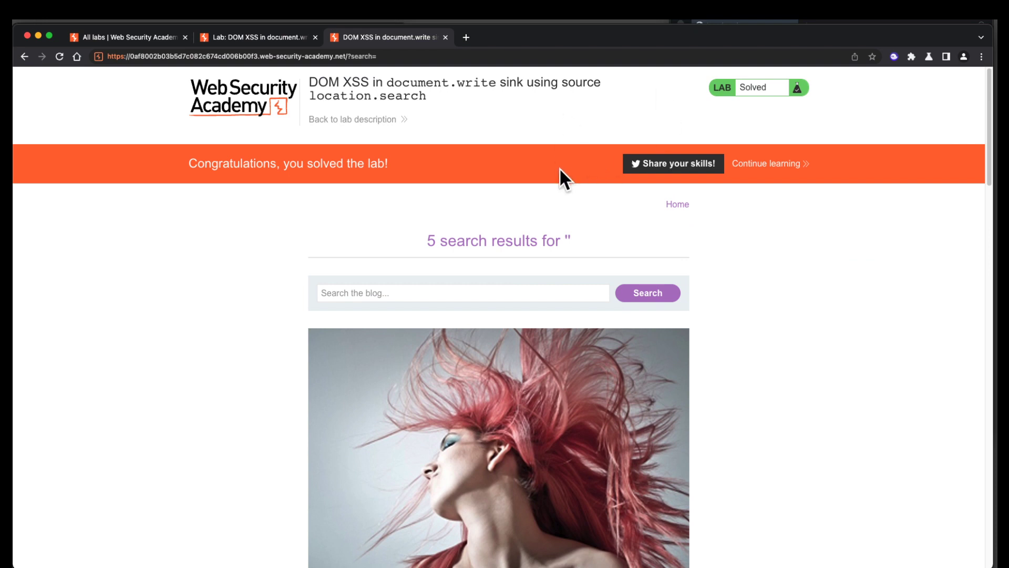
mouse_move(597, 262)
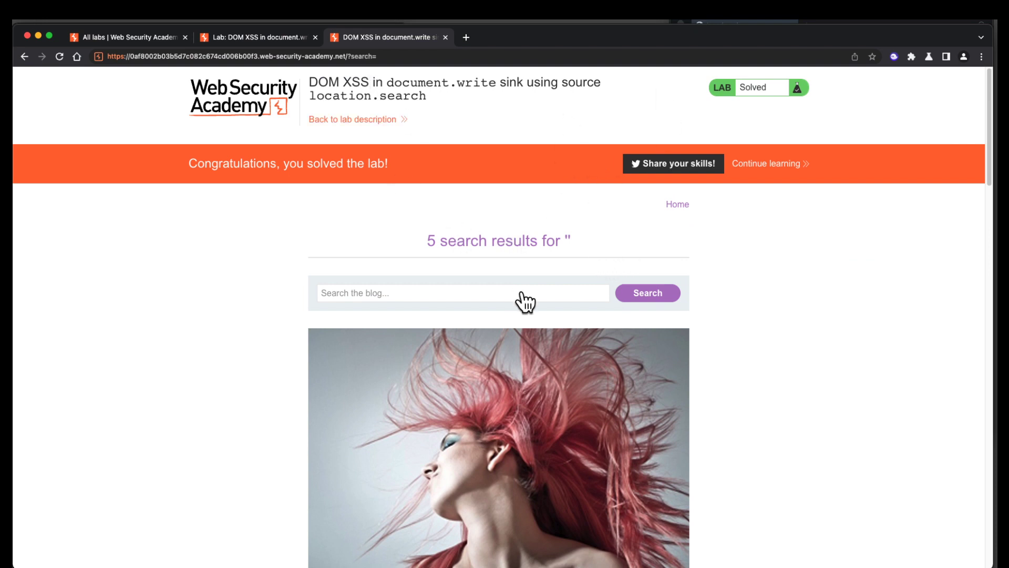
left_click(242, 55)
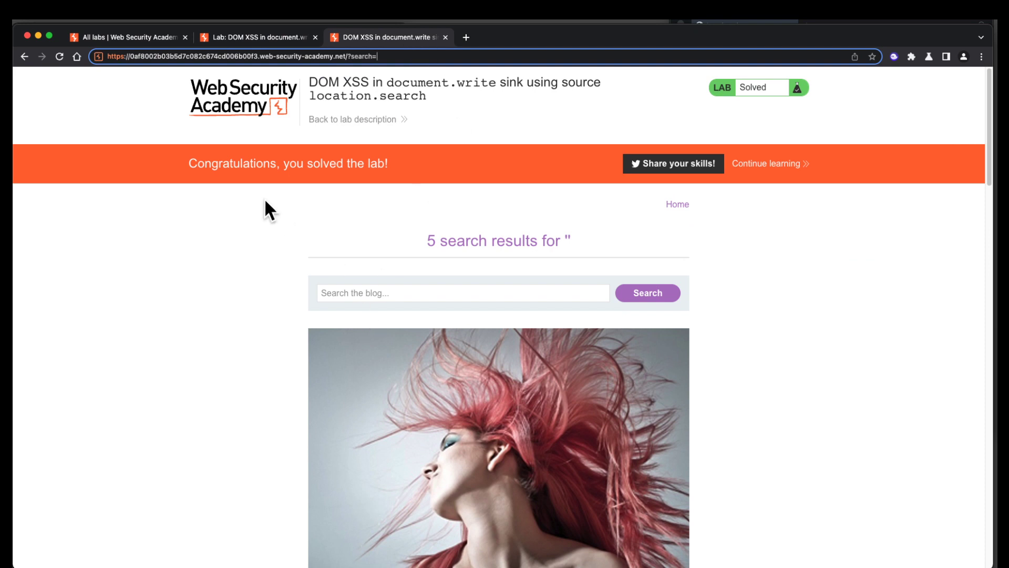
mouse_move(573, 250)
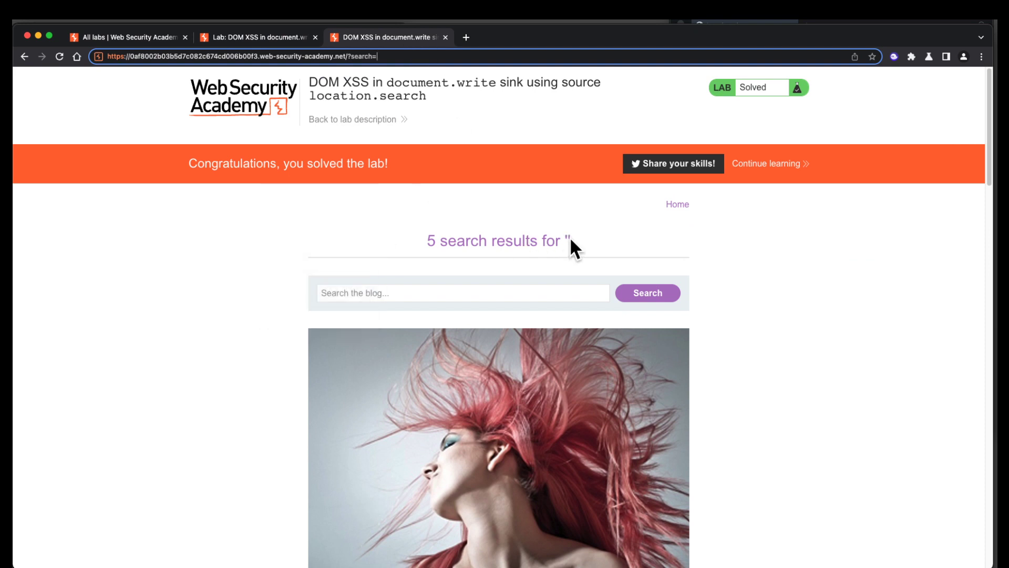
- Inspect the empty-search results markup and search it for 'apple', finding zero matches
right_click(576, 247)
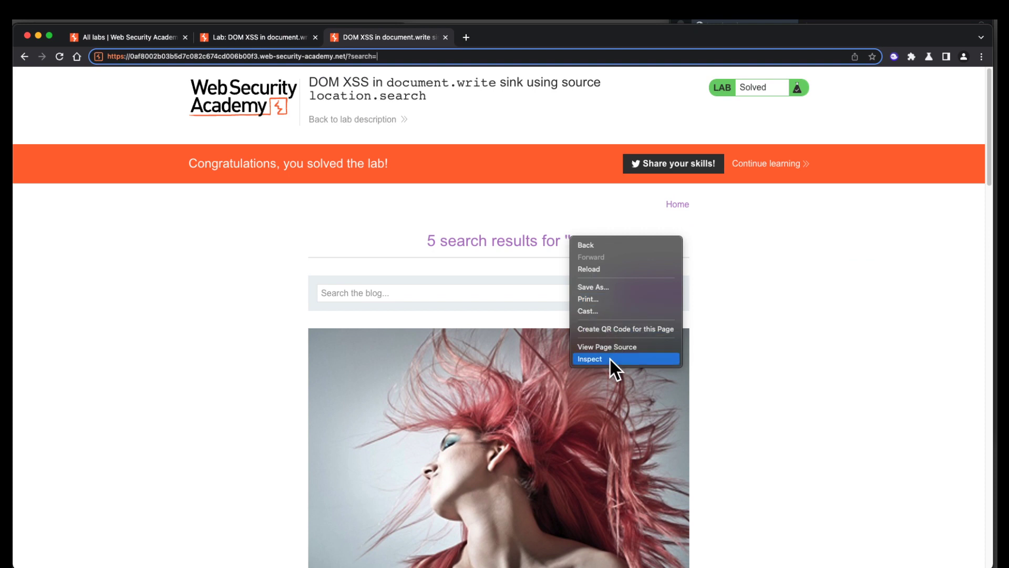
left_click(588, 359)
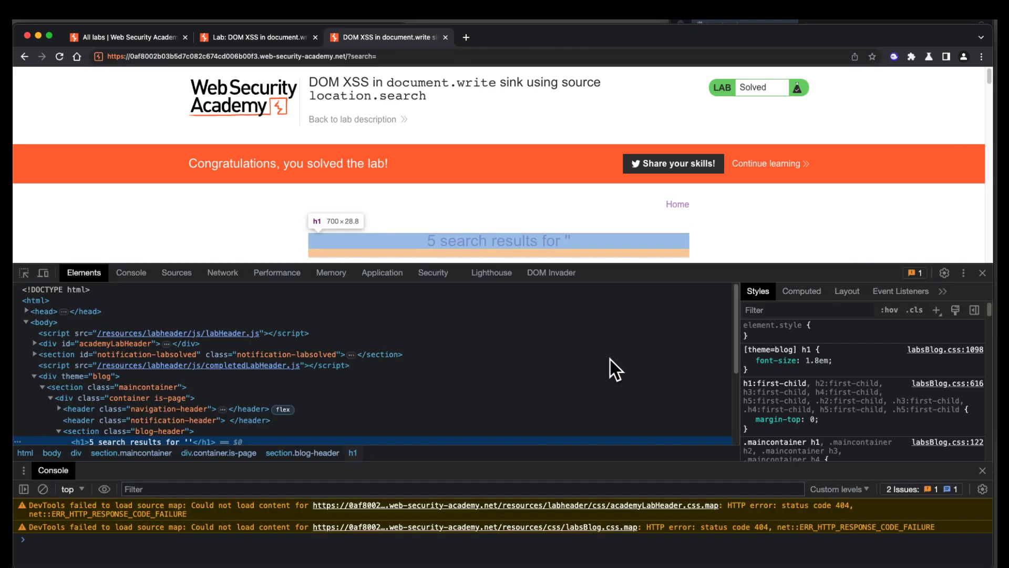
key("Ctrl+f")
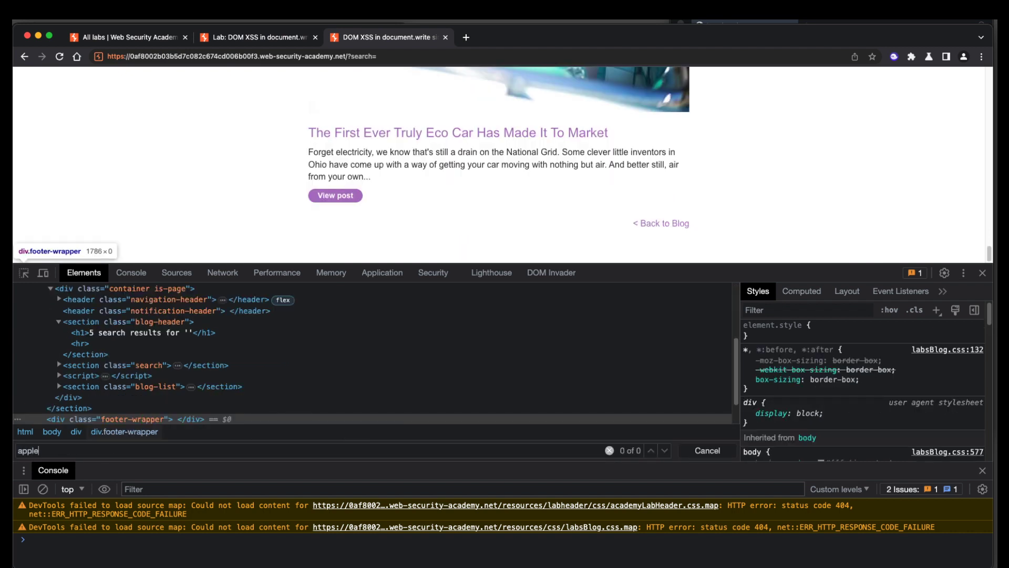
mouse_move(192, 465)
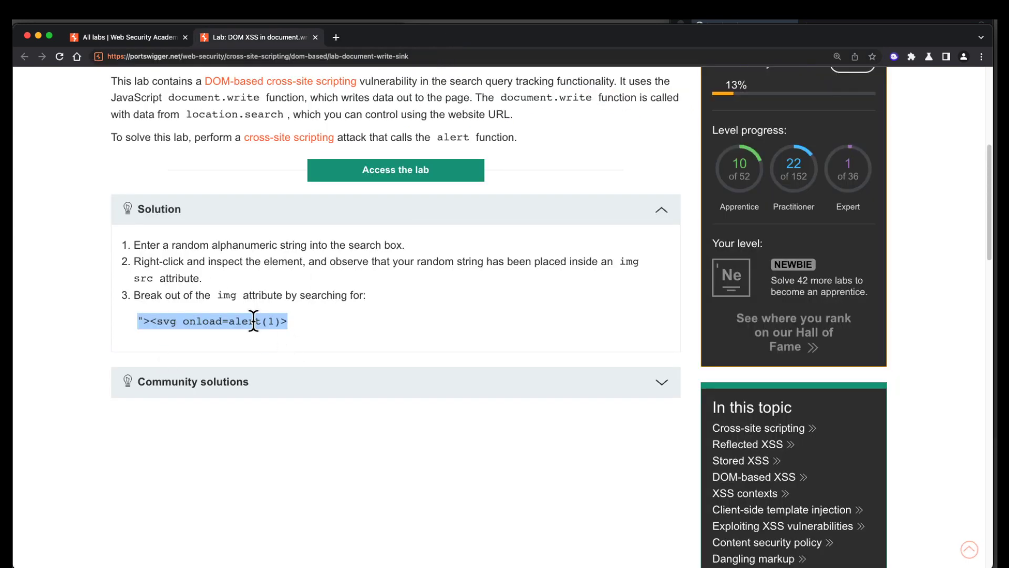
mouse_move(353, 181)
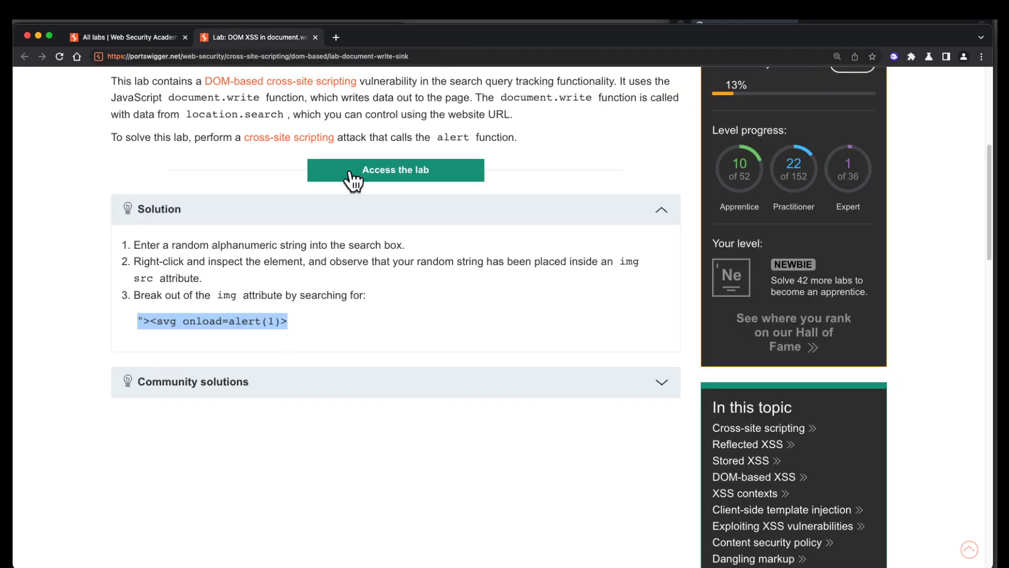